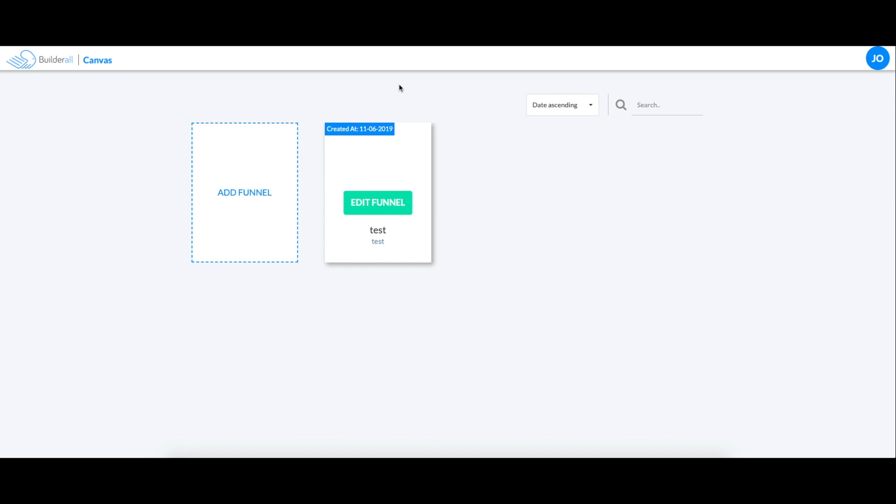
mouse_move(425, 120)
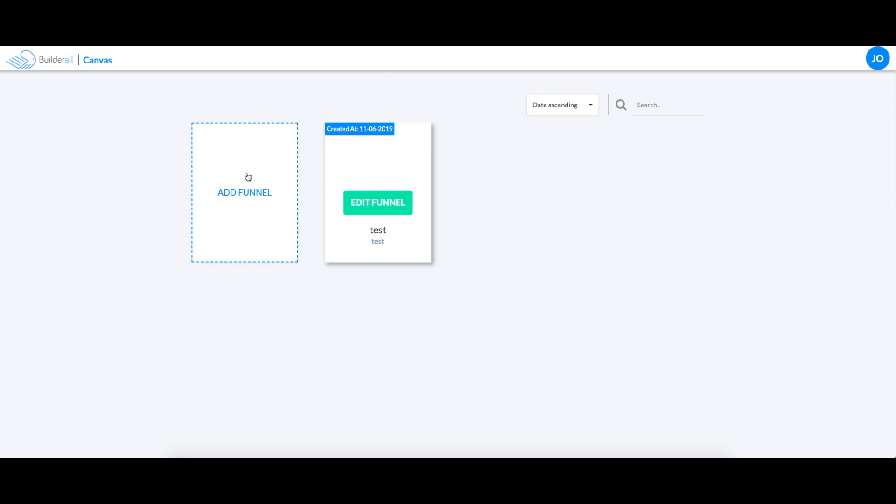
Add a new funnel and enter the title 'test 22' with description 'test'
click(244, 192)
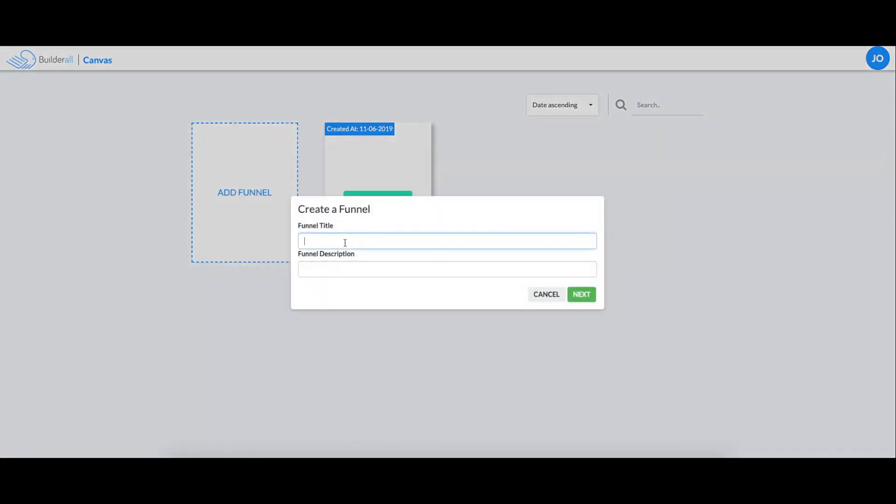
text(test 22)
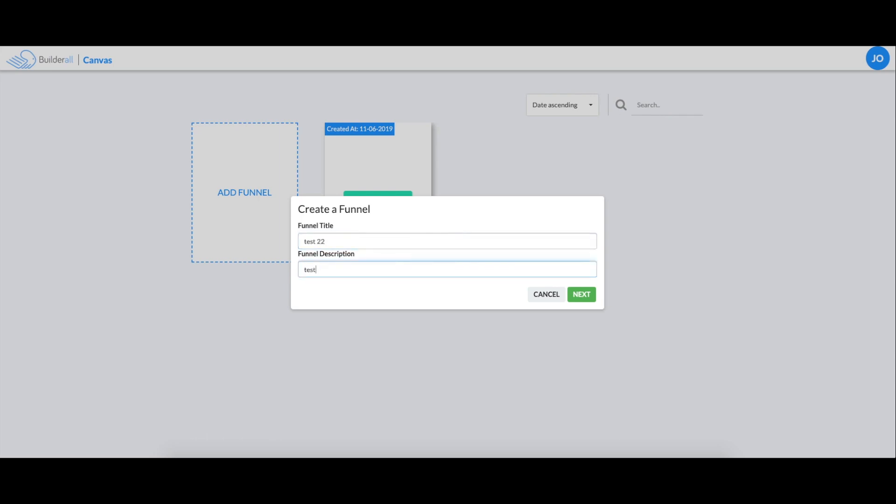
Choose the Webinar Funnel template and create the funnel from it
click(581, 294)
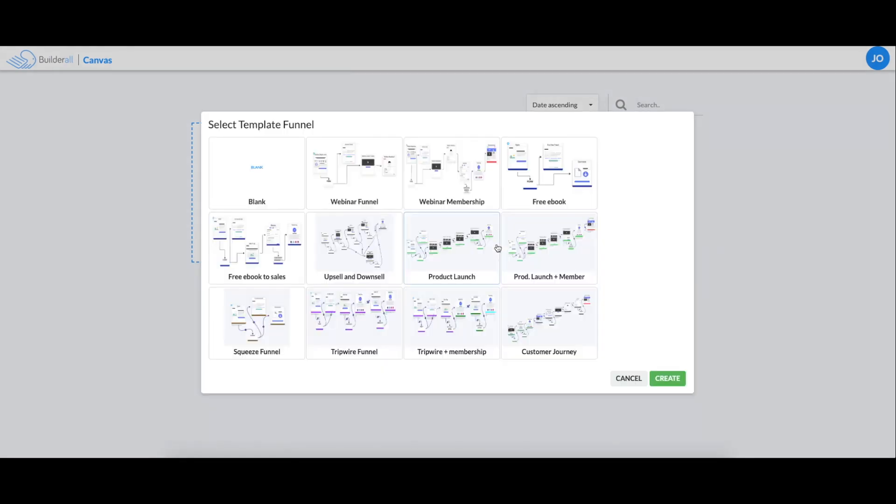
click(354, 172)
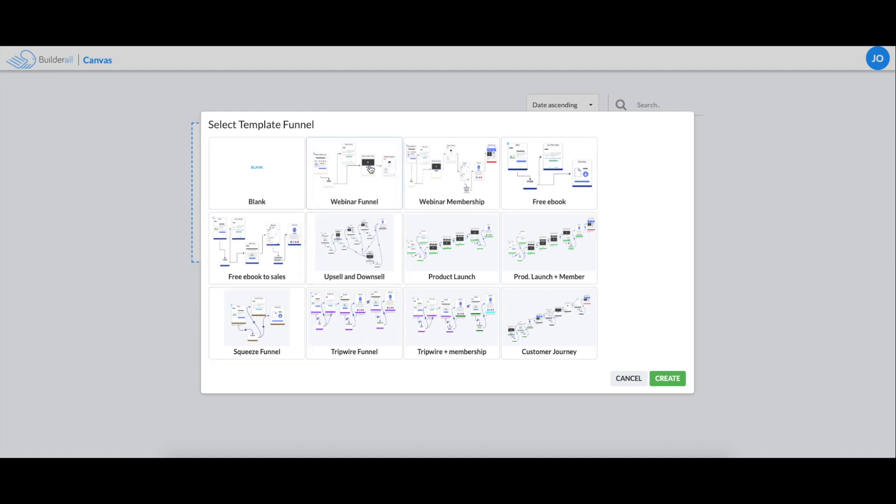
click(354, 172)
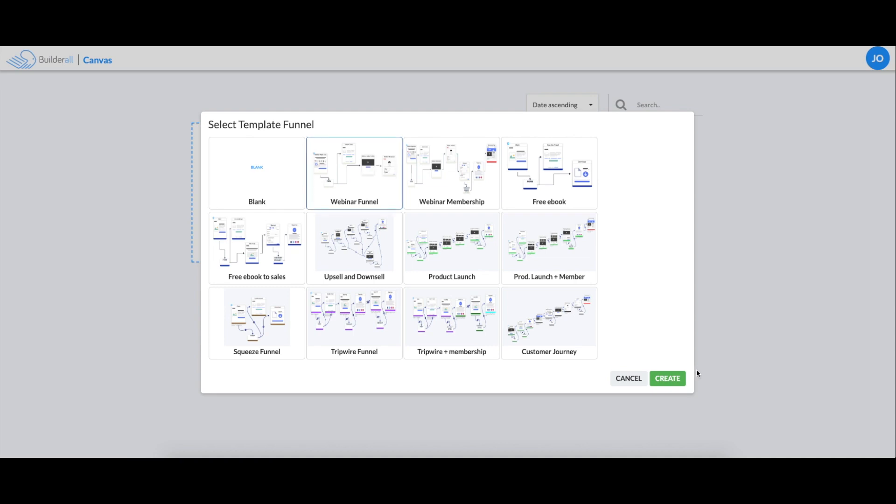
click(667, 378)
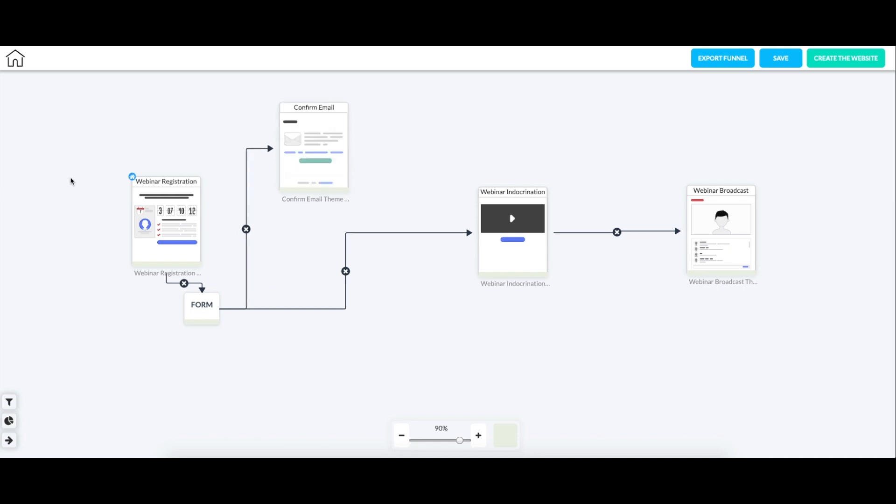
mouse_move(794, 252)
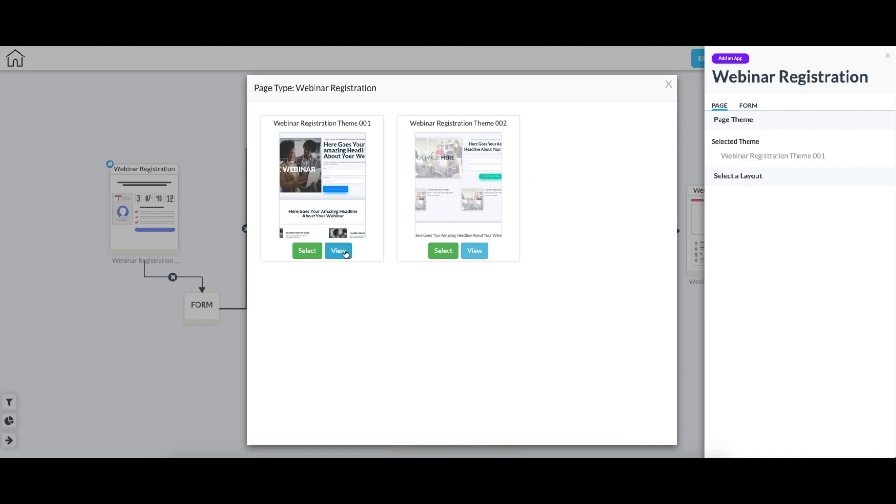
Preview Webinar Registration Theme 001 and close the theme picker, keeping that theme
click(339, 251)
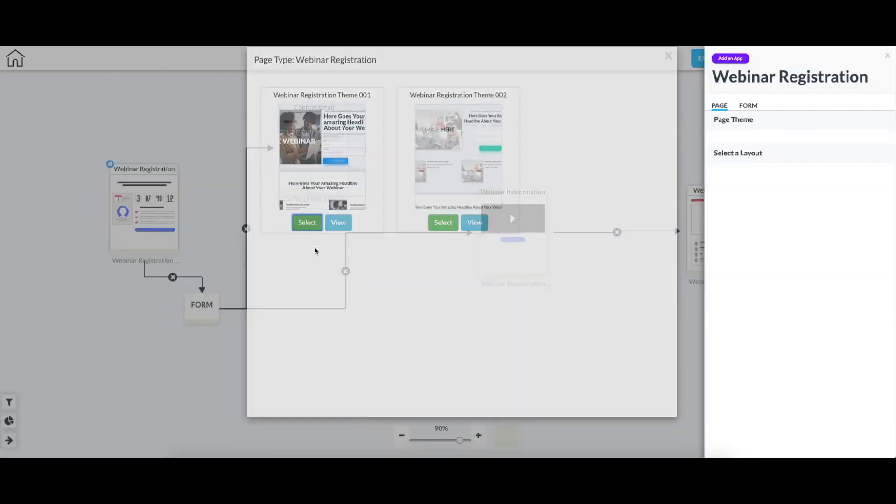
click(307, 222)
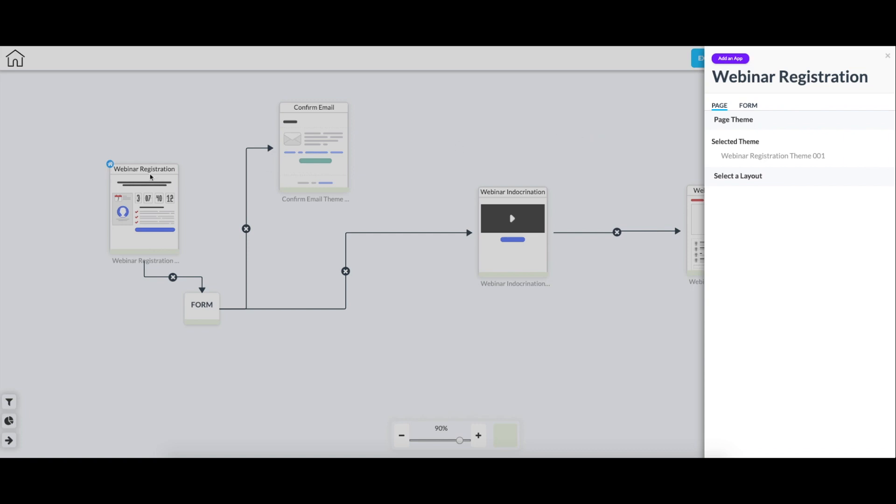
mouse_move(193, 216)
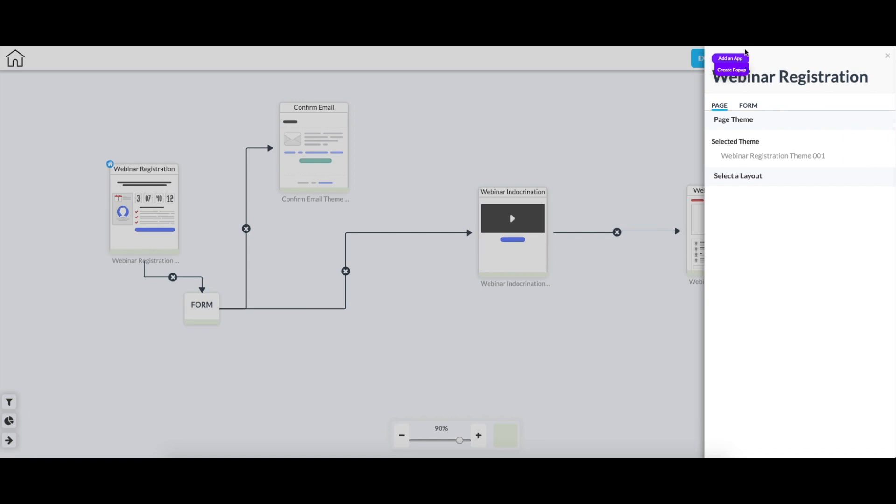
Set the registration form's service to MailingBoss and its mailing list to 'test'
click(748, 105)
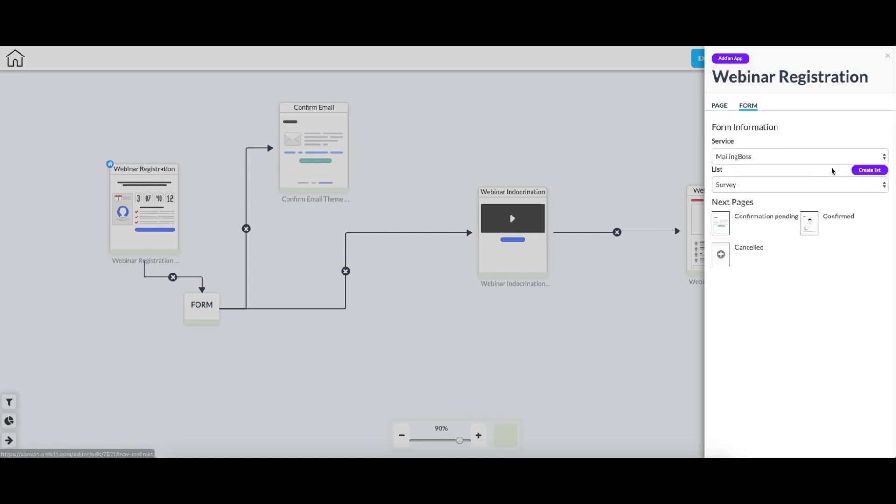
click(799, 156)
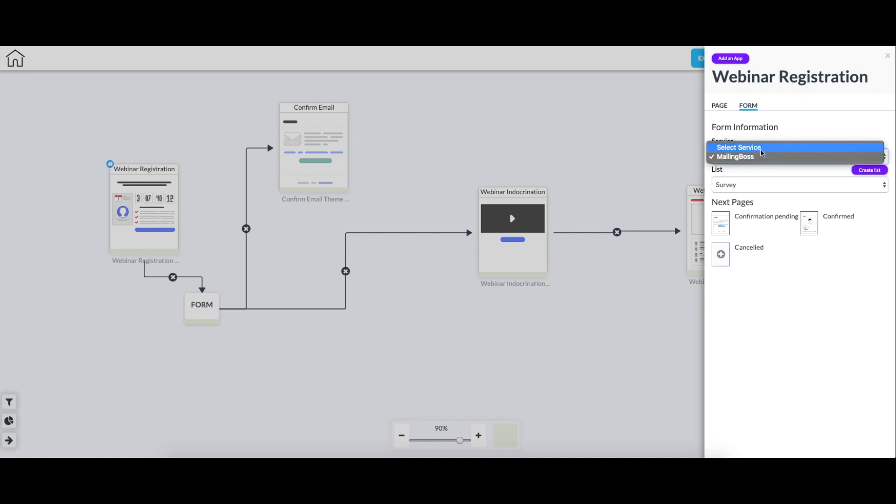
click(735, 156)
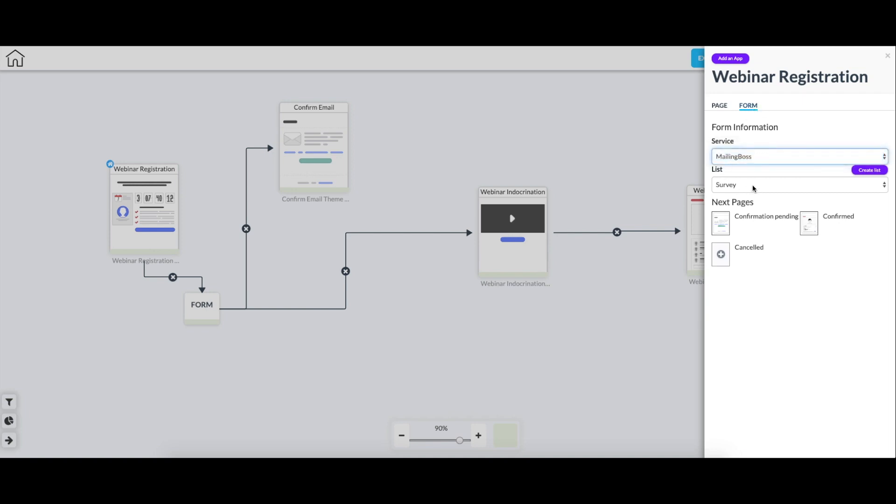
click(799, 185)
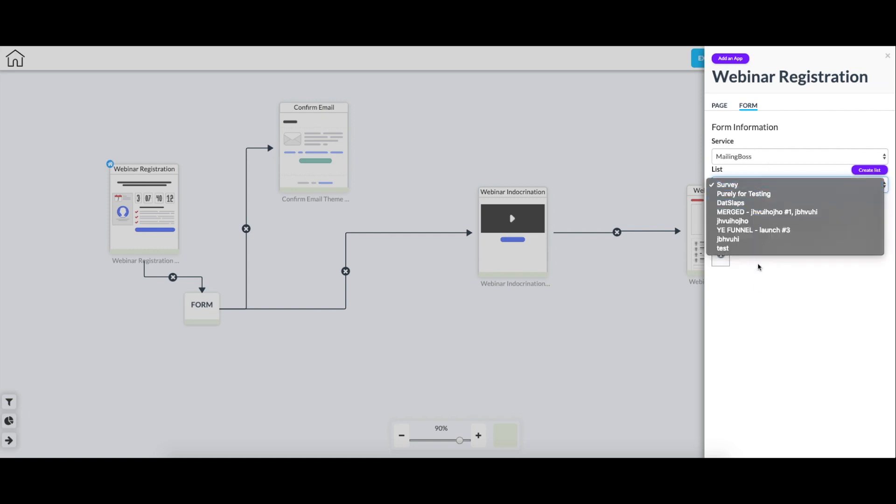
click(727, 184)
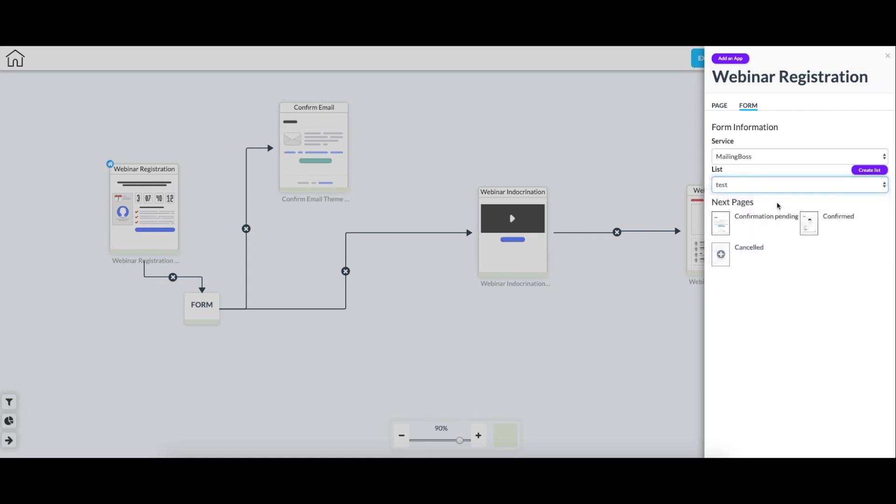
mouse_move(779, 201)
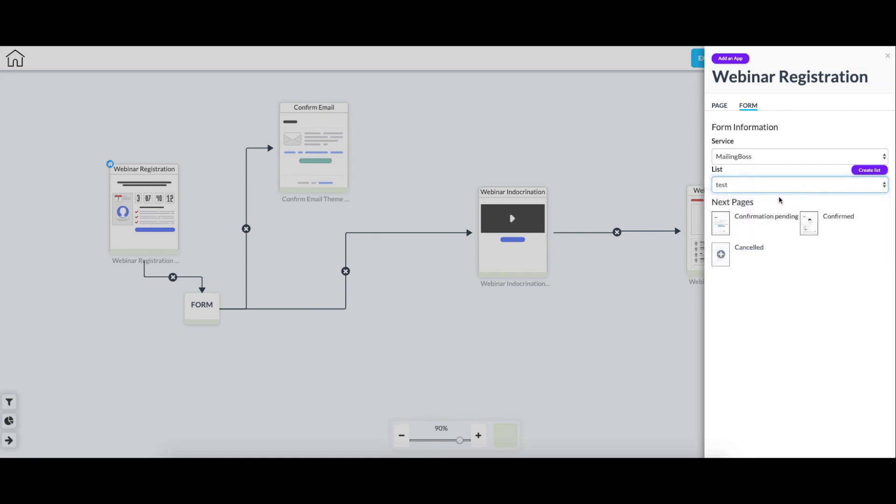
mouse_move(730, 219)
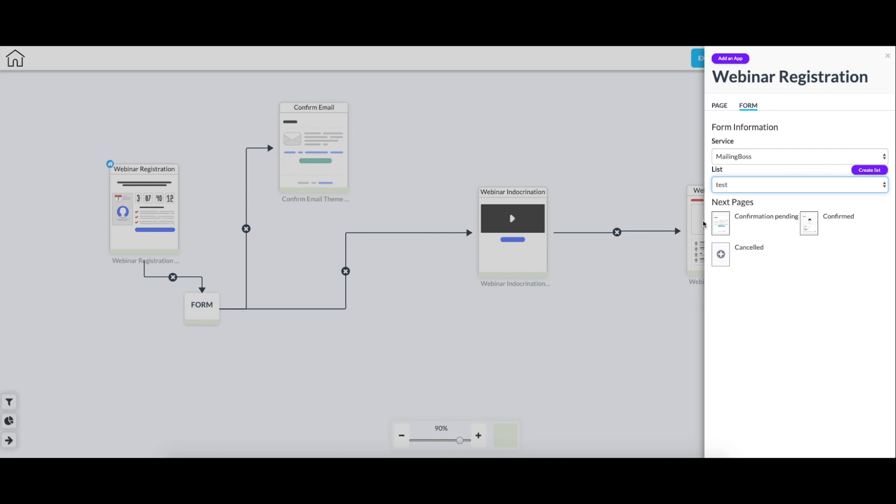
mouse_move(343, 99)
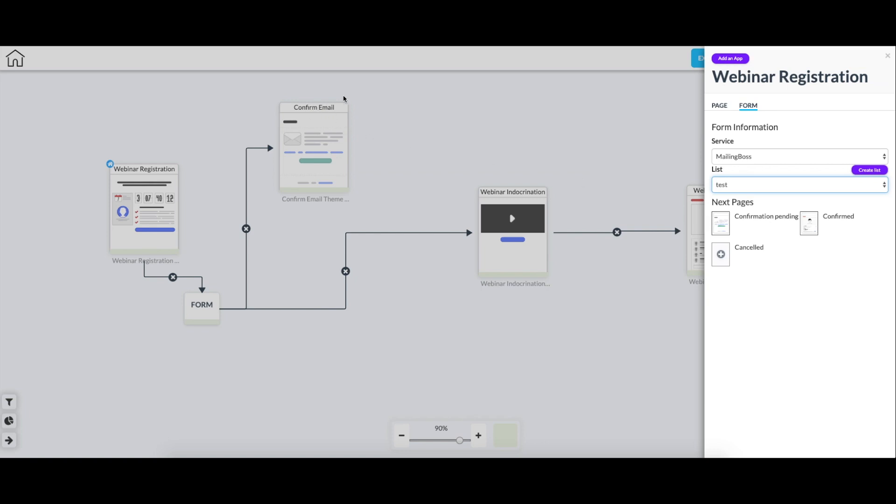
mouse_move(333, 123)
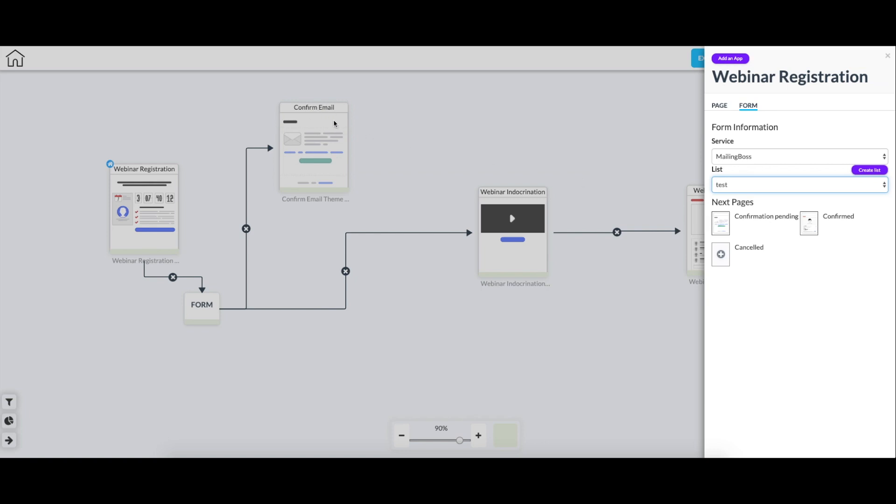
mouse_move(504, 152)
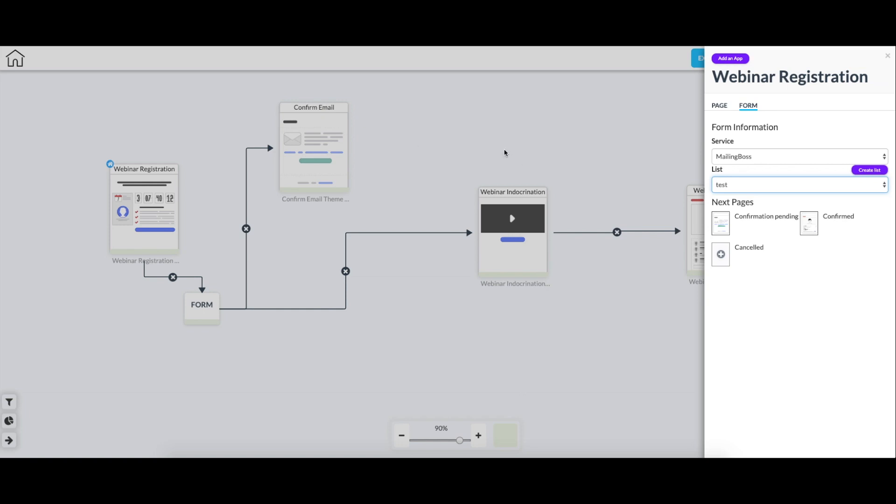
mouse_move(535, 194)
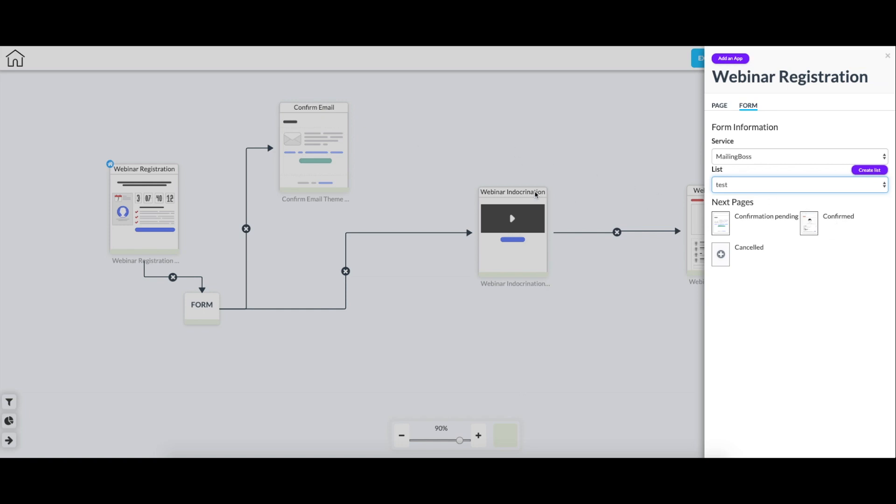
mouse_move(700, 224)
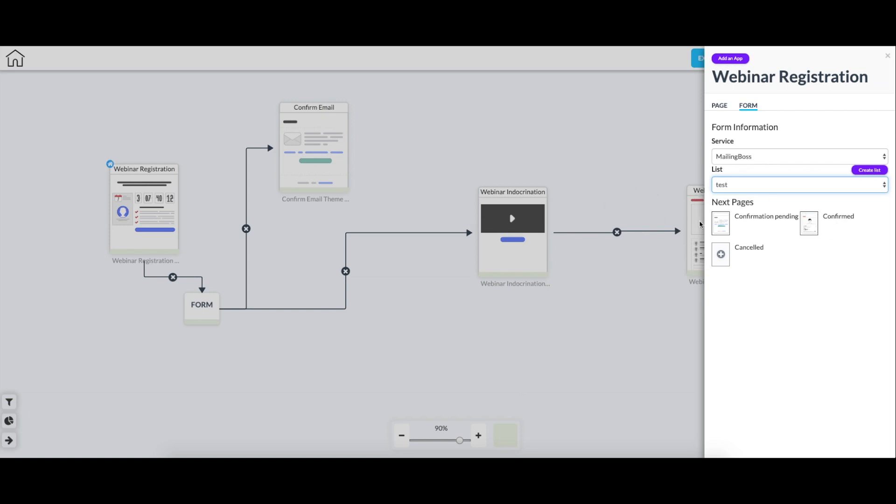
mouse_move(654, 155)
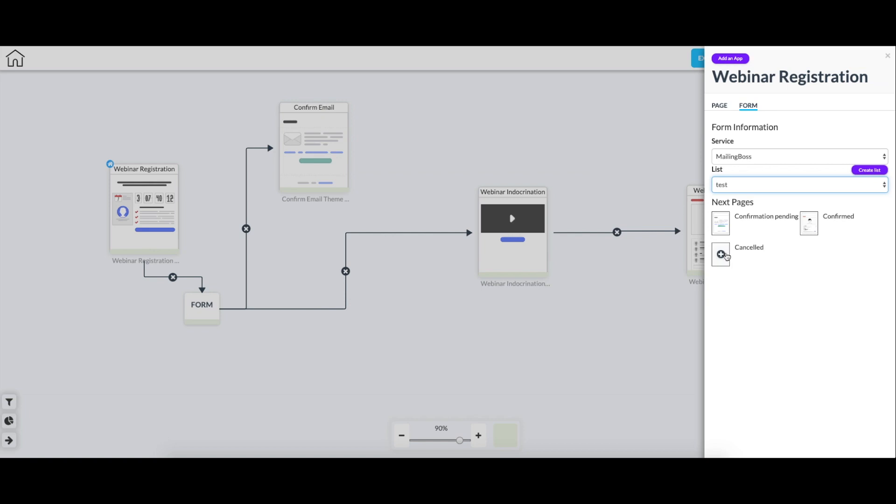
mouse_move(739, 262)
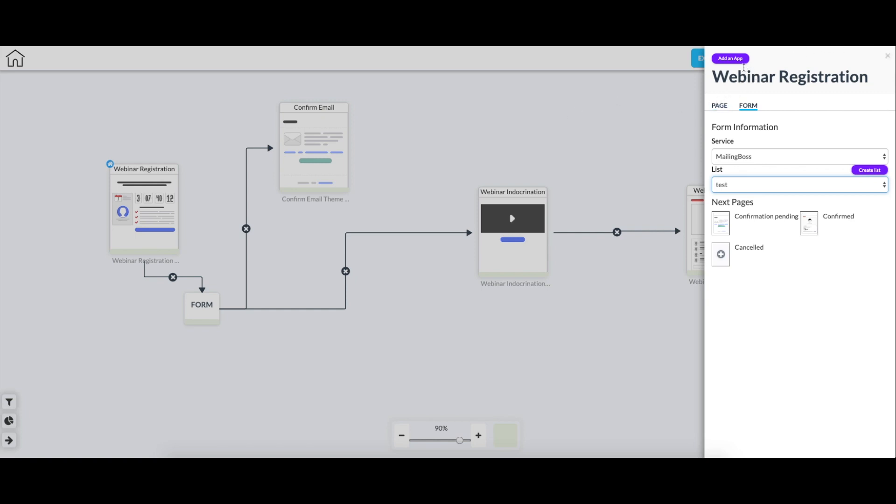
Attach a click-triggered popup using Popup Theme Generic to Webinar Registration
click(720, 92)
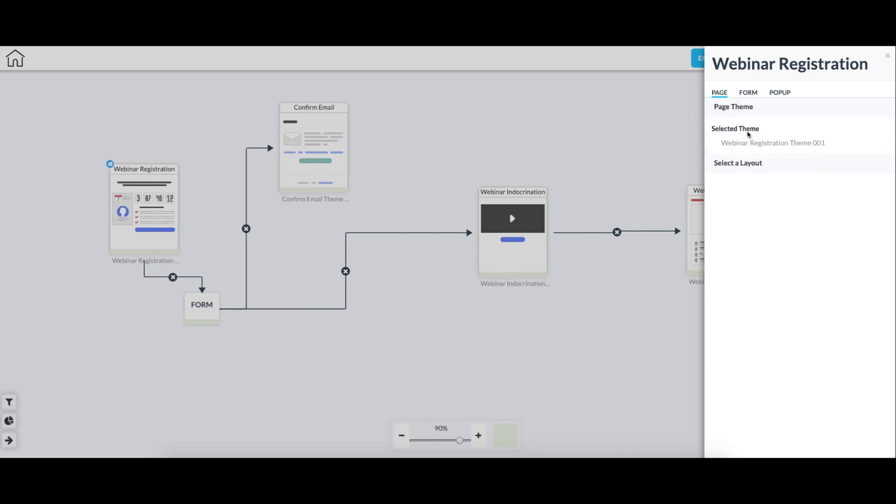
click(779, 92)
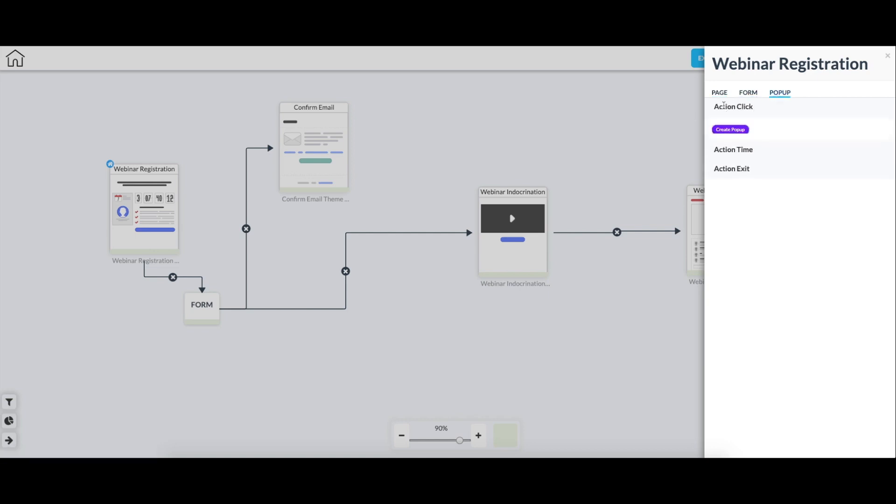
click(729, 129)
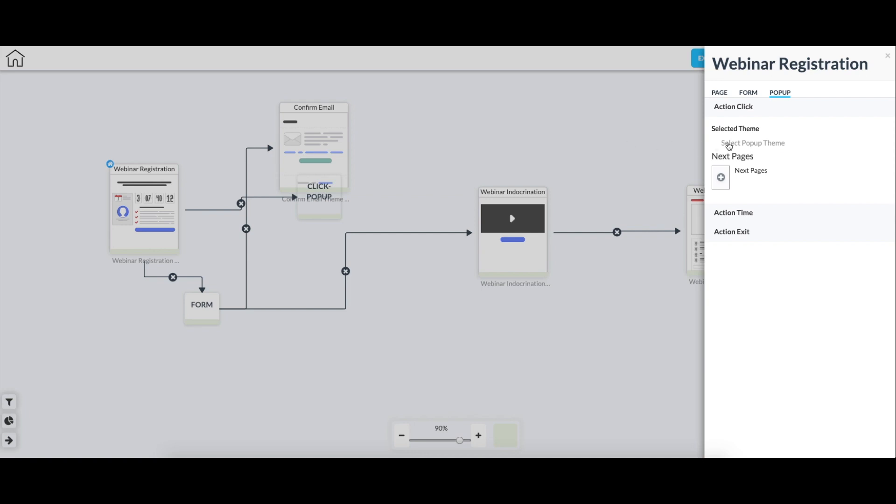
click(752, 143)
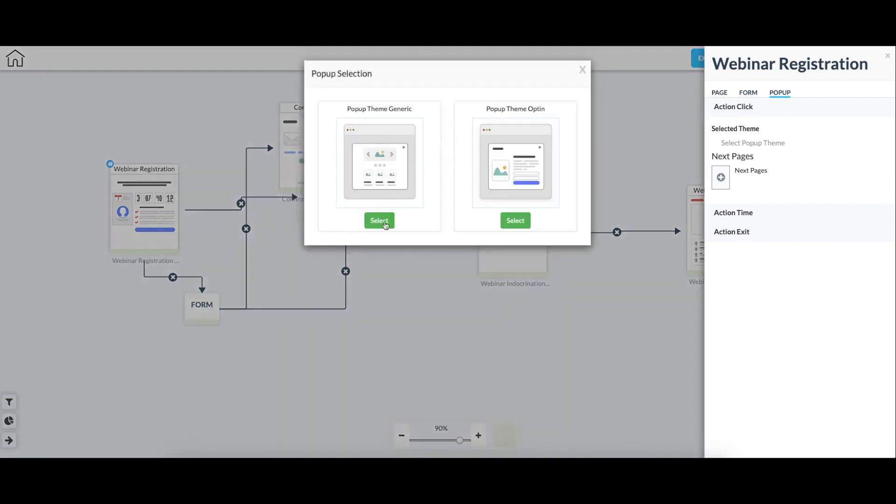
click(379, 221)
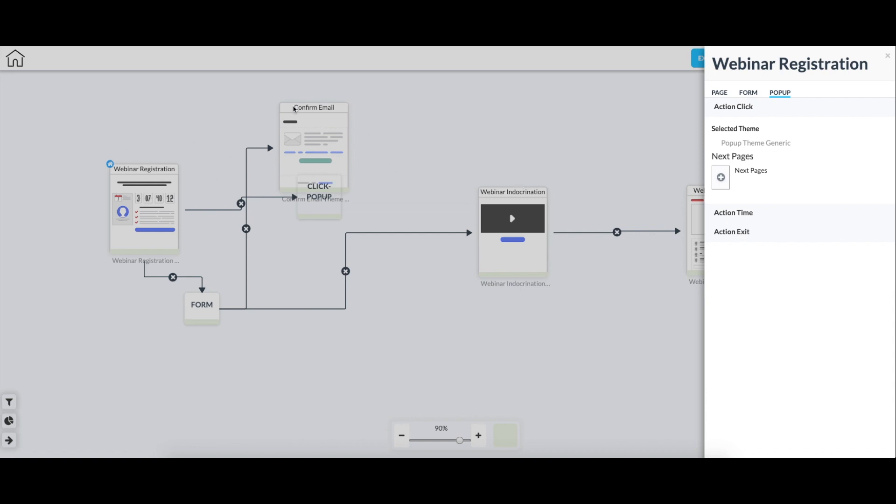
mouse_move(409, 128)
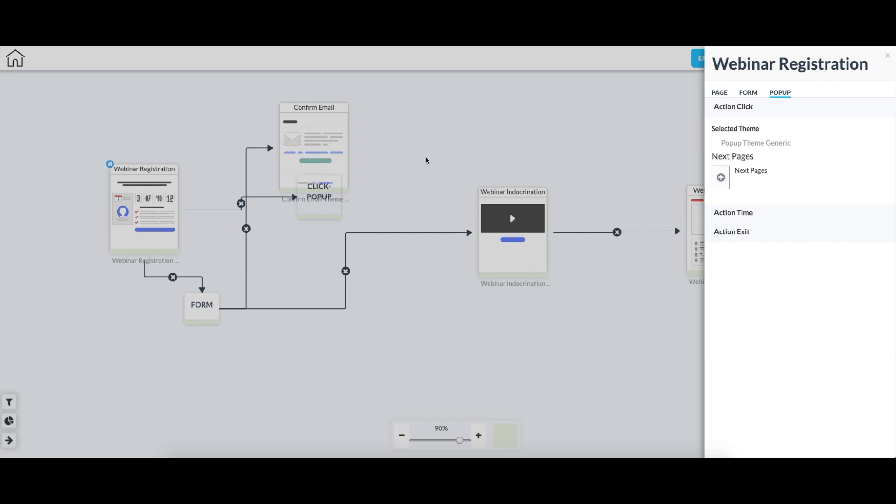
mouse_move(441, 166)
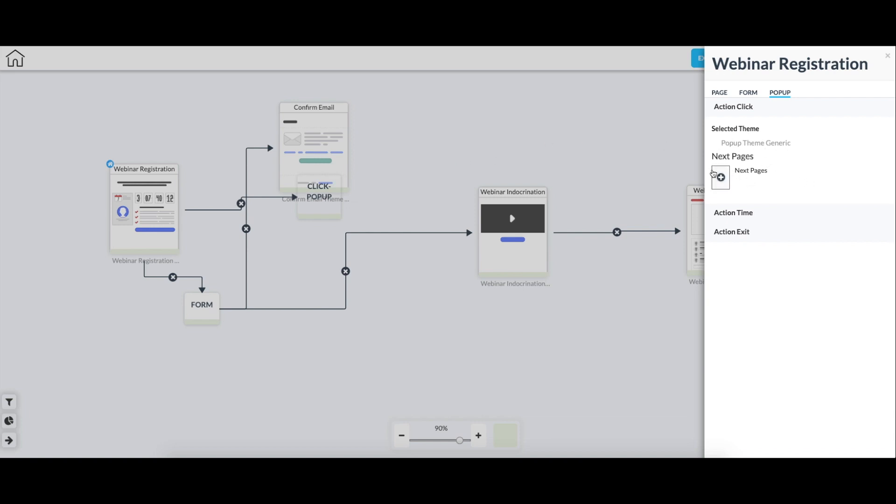
mouse_move(772, 188)
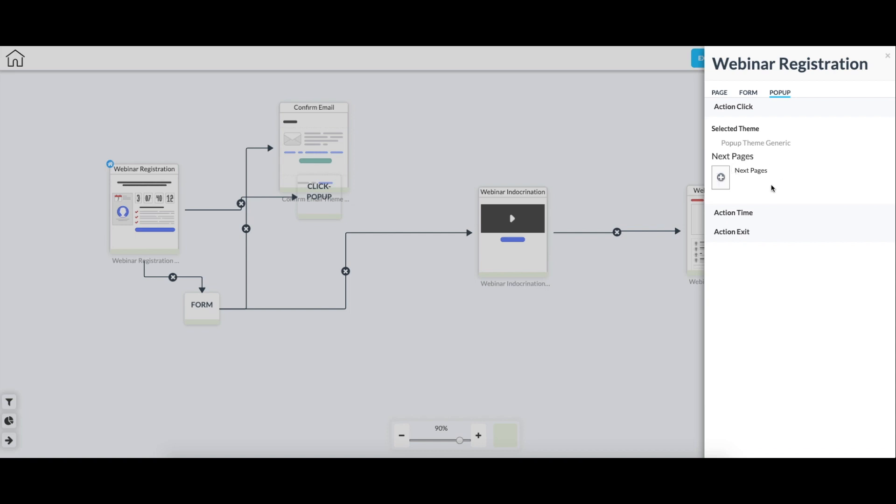
mouse_move(755, 166)
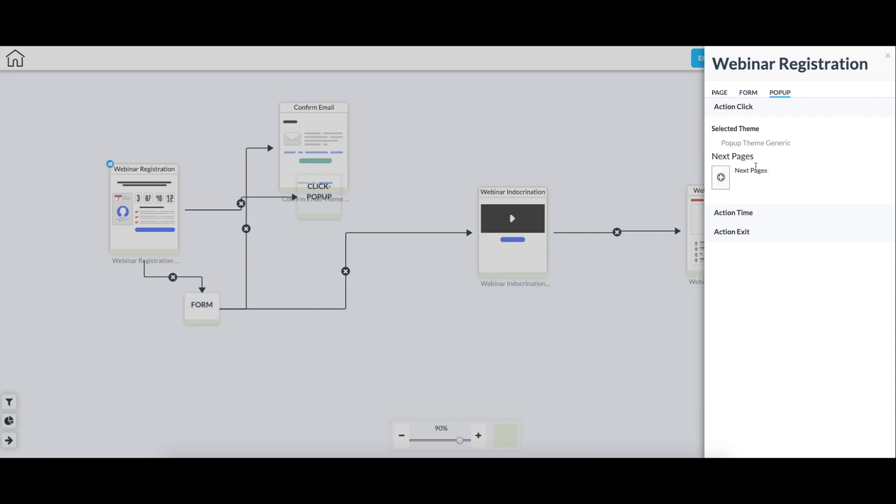
mouse_move(837, 87)
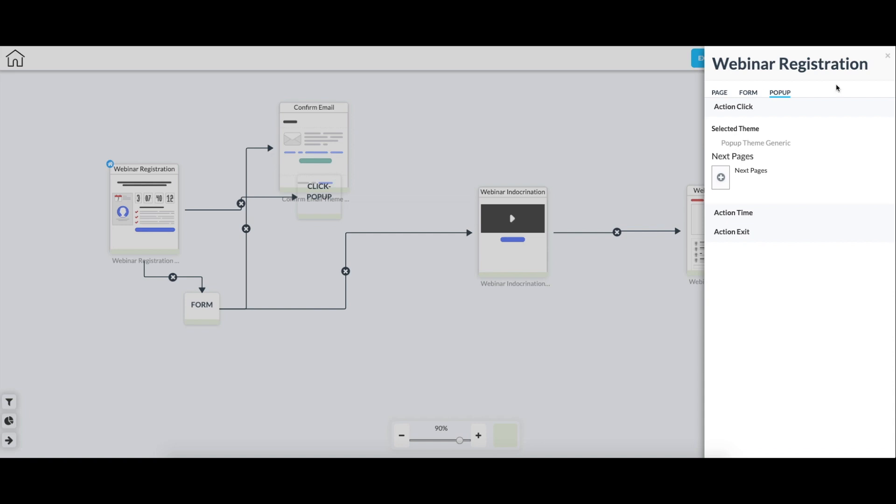
click(887, 56)
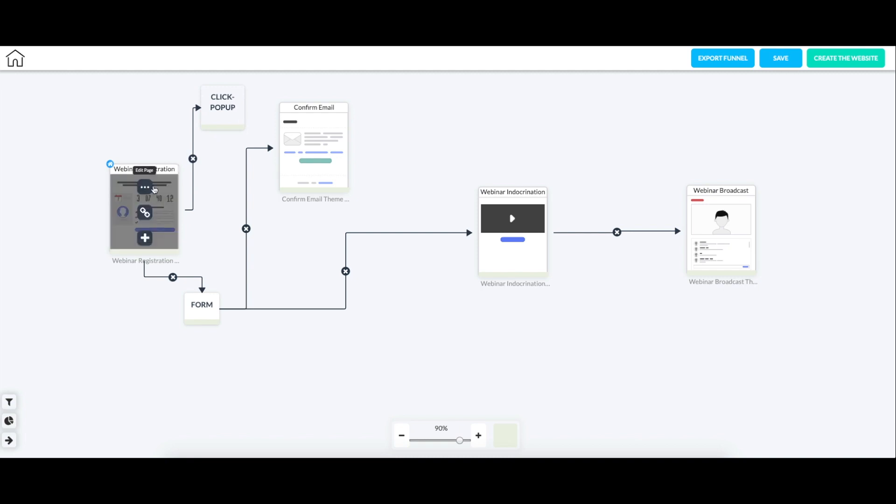
mouse_move(226, 75)
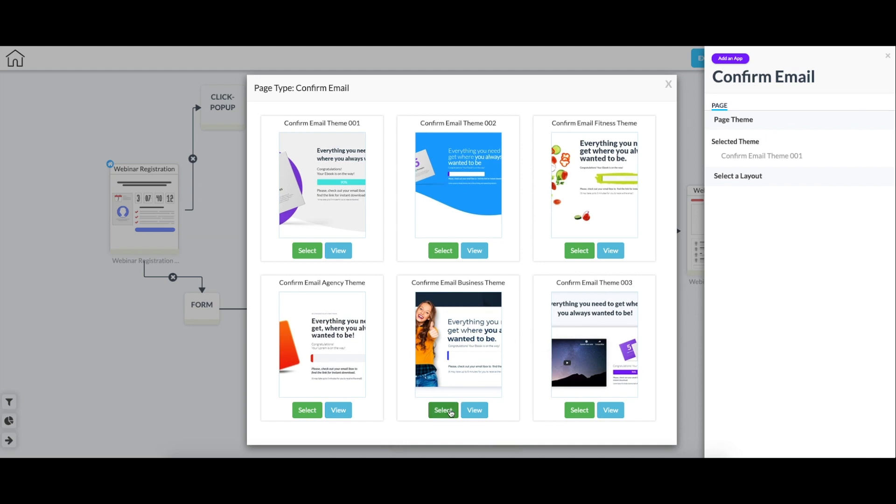
Apply Confirme Email Business Theme, then begin adding a layout for Webinar Broadcast
click(443, 410)
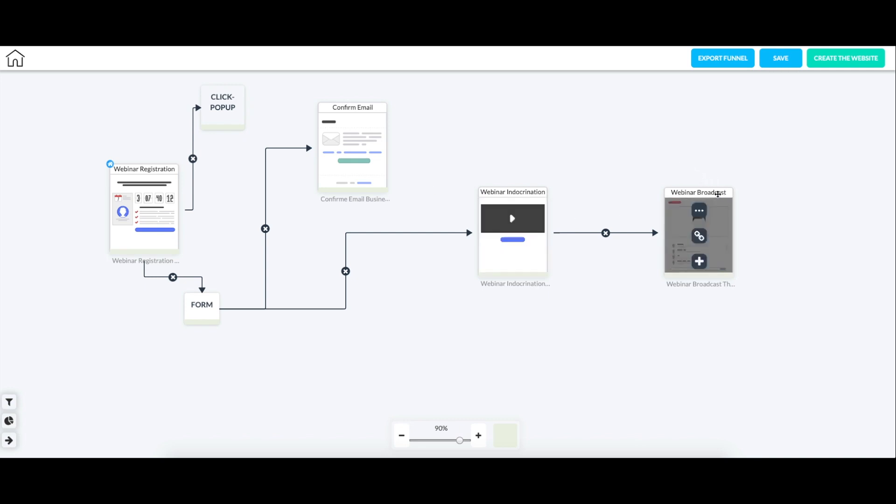
mouse_move(718, 186)
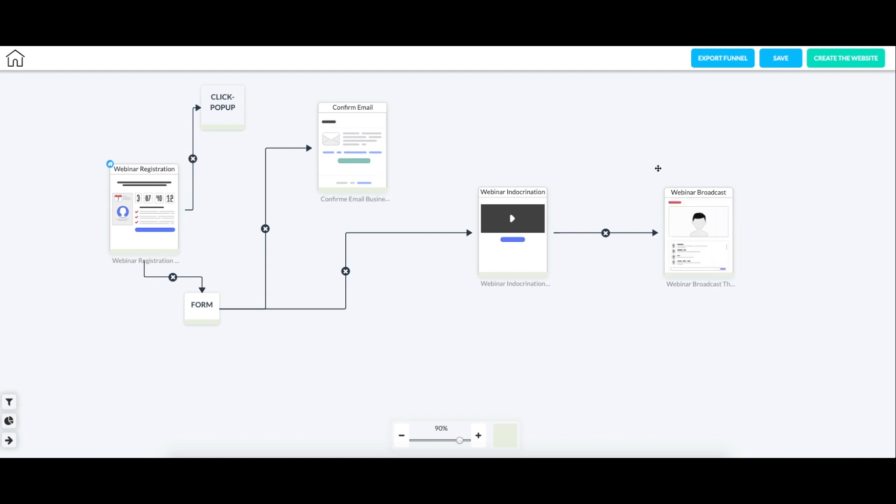
mouse_move(621, 157)
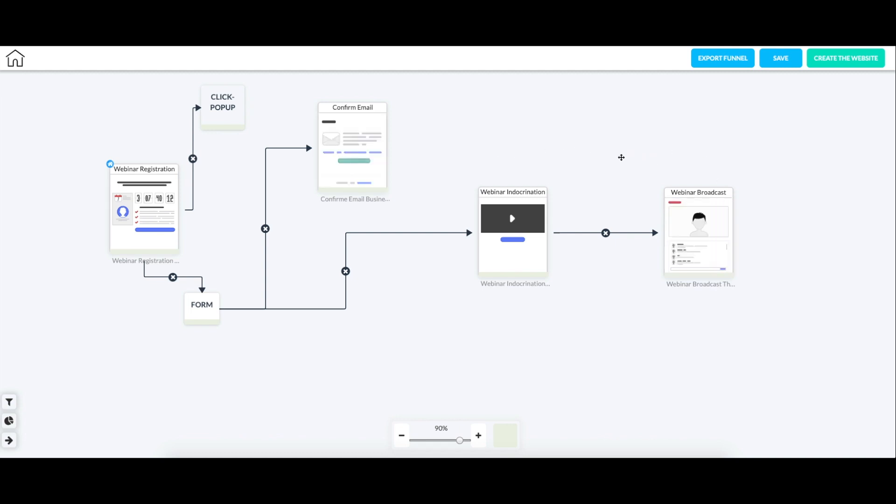
mouse_move(677, 170)
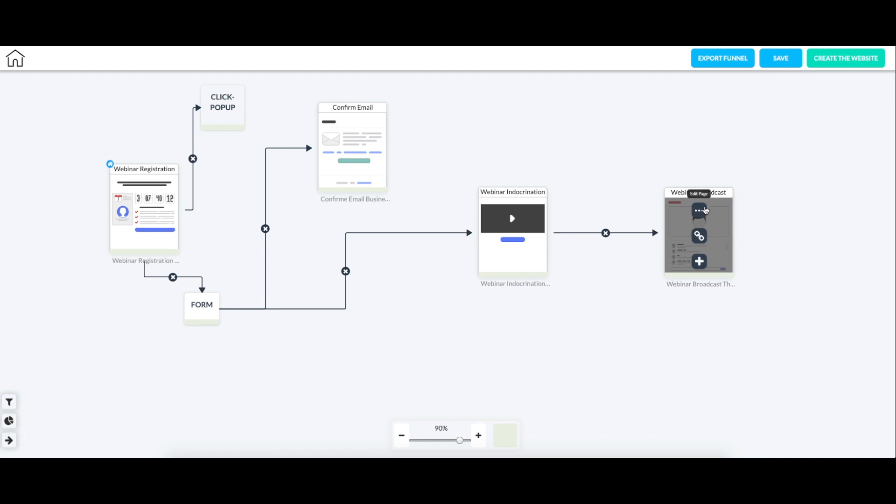
click(699, 209)
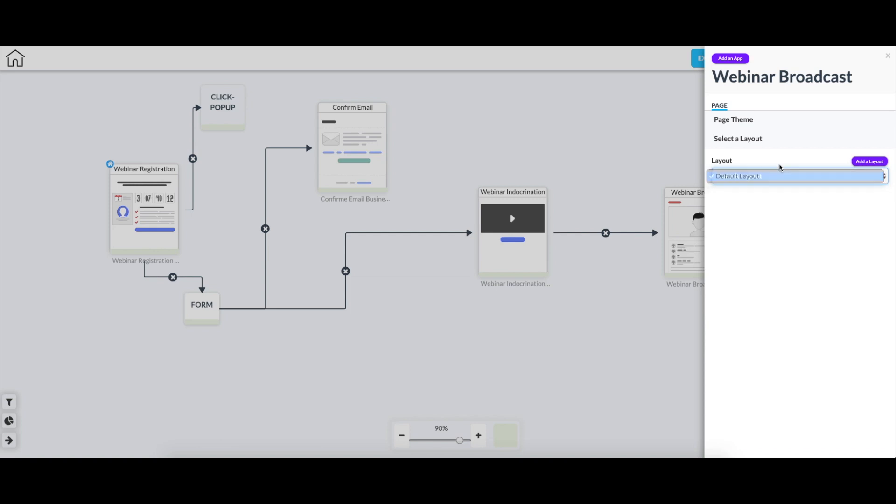
click(869, 161)
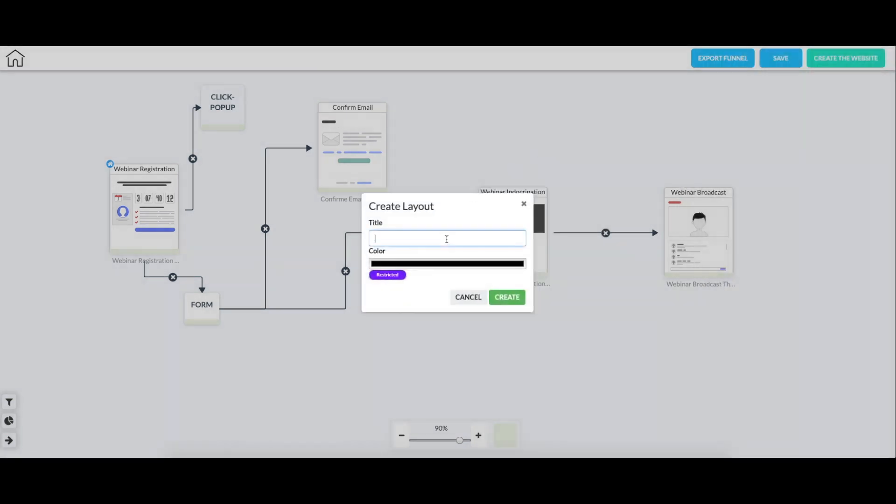
Create green restricted layout 'osjbhef' with access via Email Marketing
text(osjb)
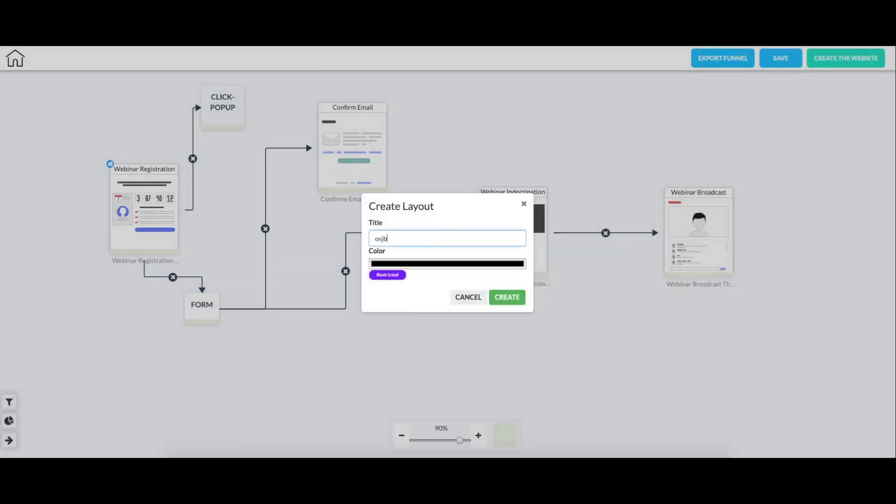
click(447, 264)
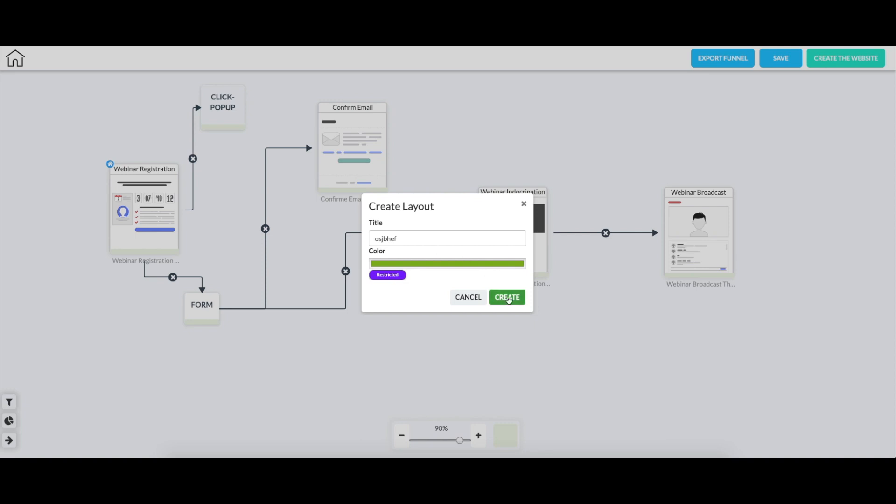
mouse_move(437, 255)
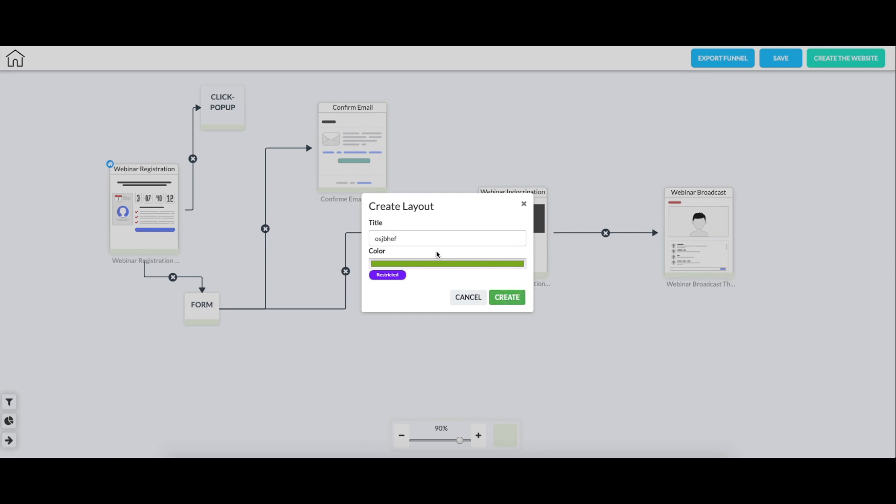
click(387, 275)
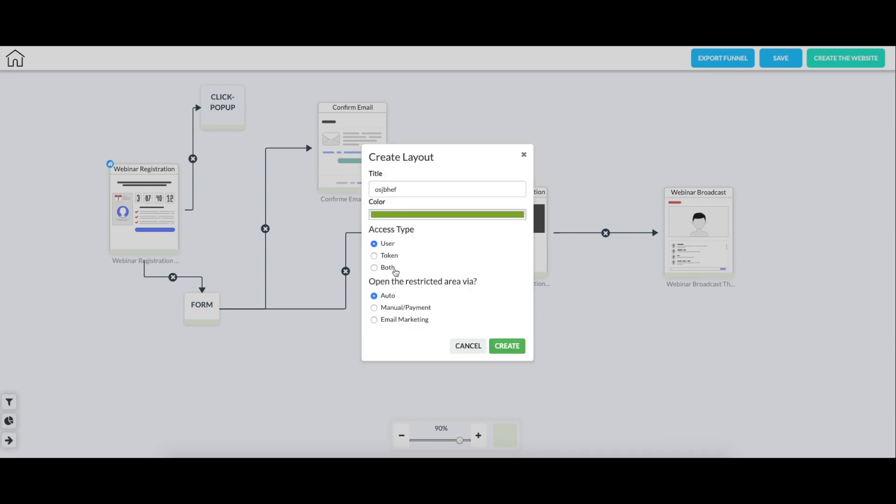
mouse_move(454, 259)
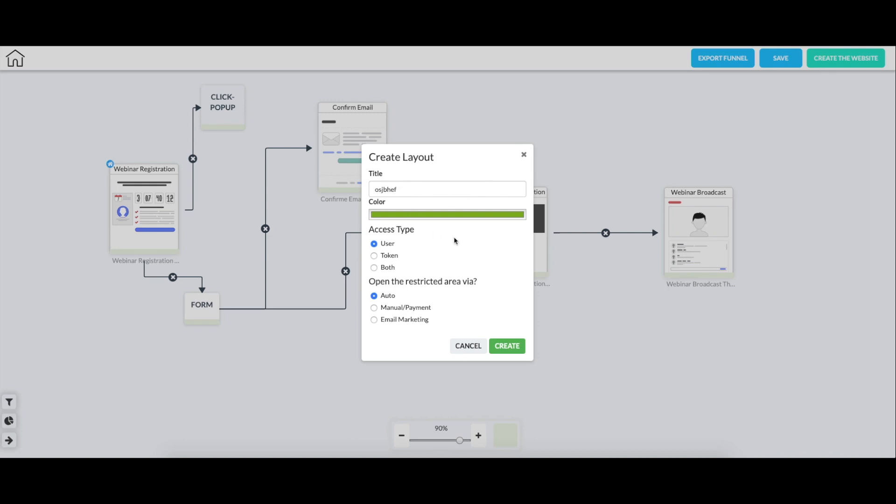
mouse_move(505, 228)
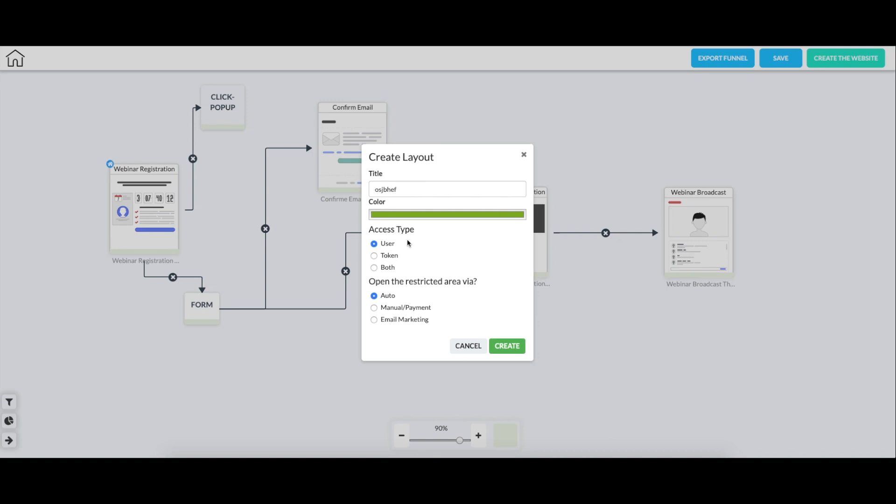
mouse_move(369, 270)
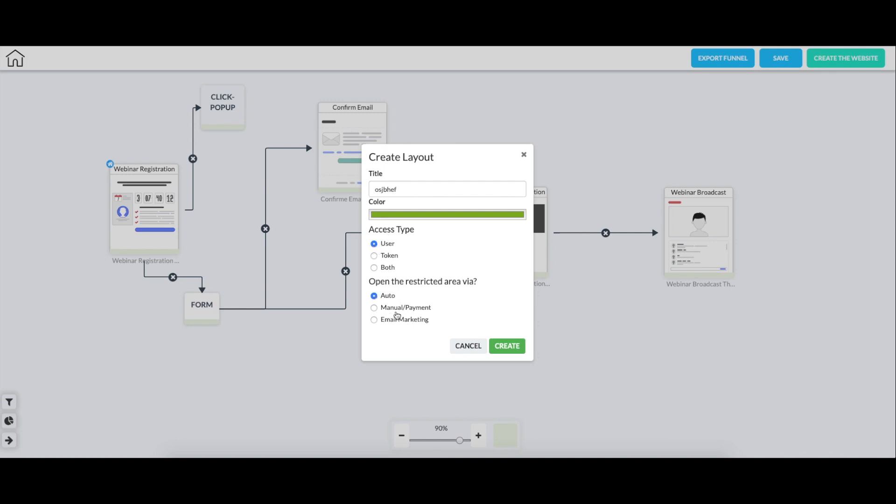
click(373, 319)
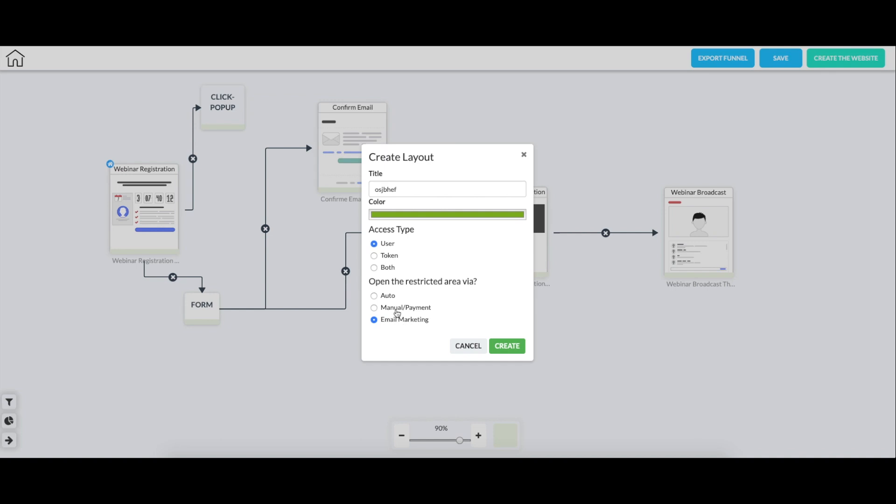
mouse_move(443, 280)
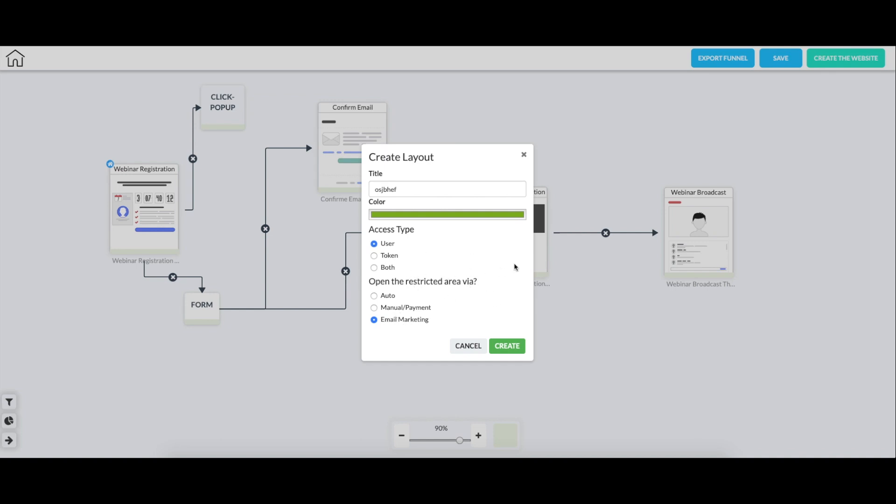
click(506, 345)
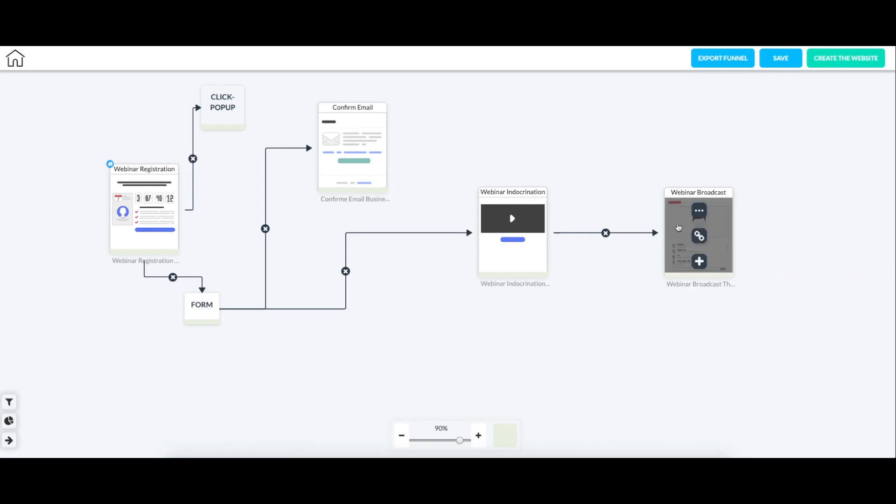
Choose the 'osjbhef' layout for Webinar Broadcast and close its settings panel
click(698, 231)
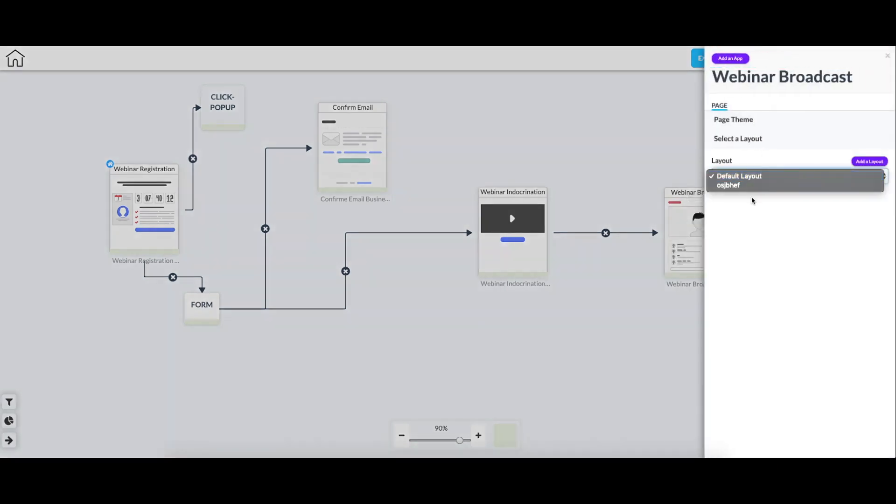
click(728, 185)
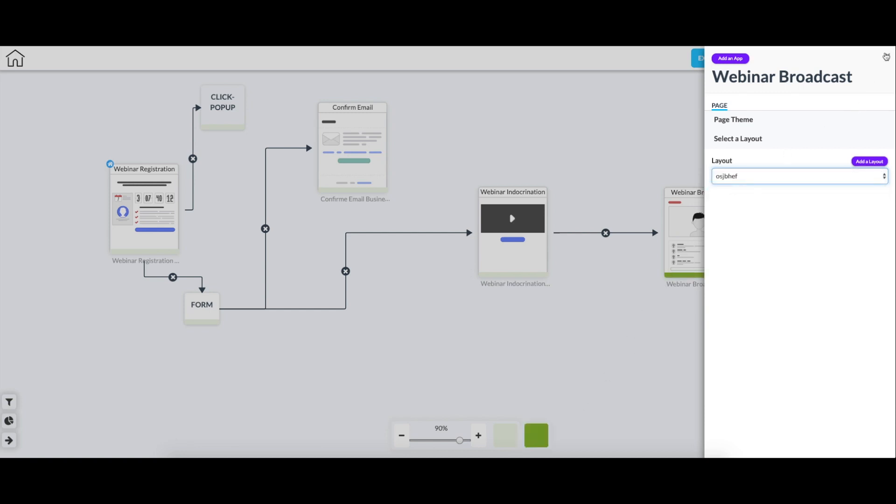
click(887, 56)
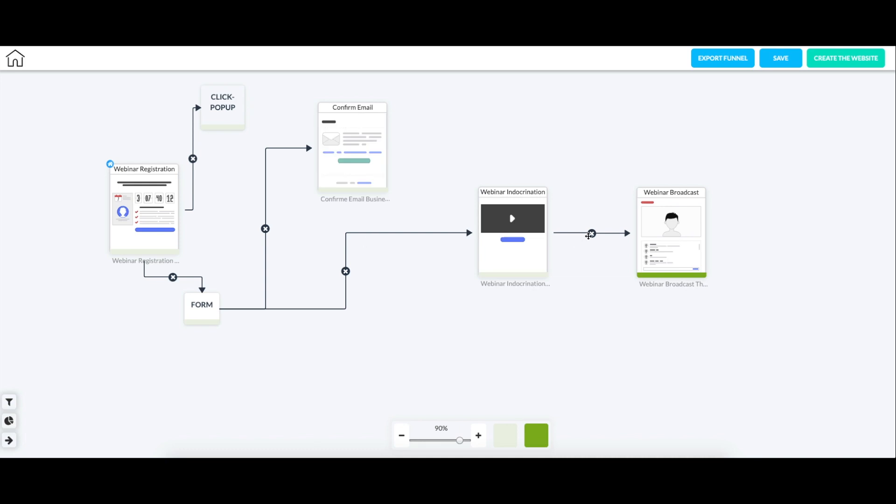
mouse_move(592, 236)
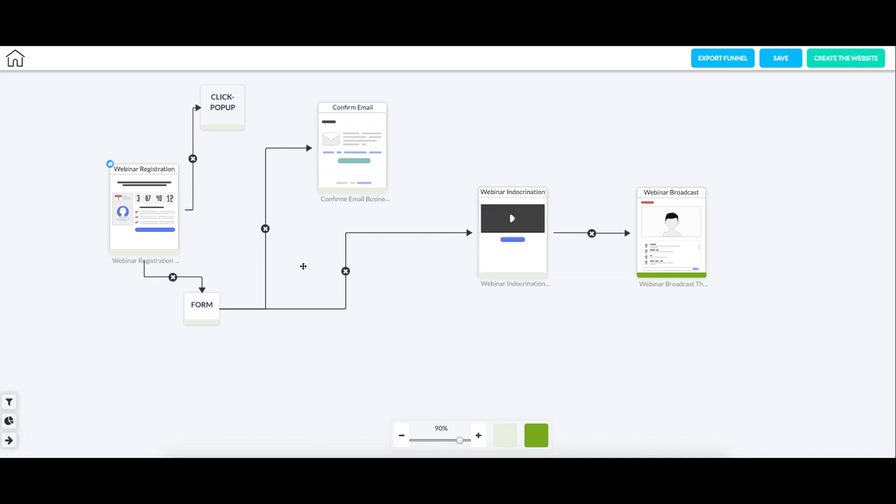
mouse_move(339, 224)
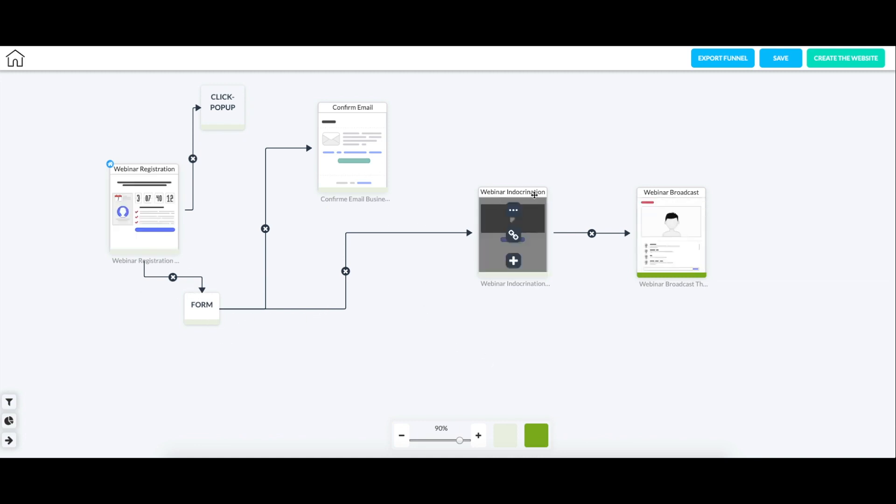
mouse_move(608, 348)
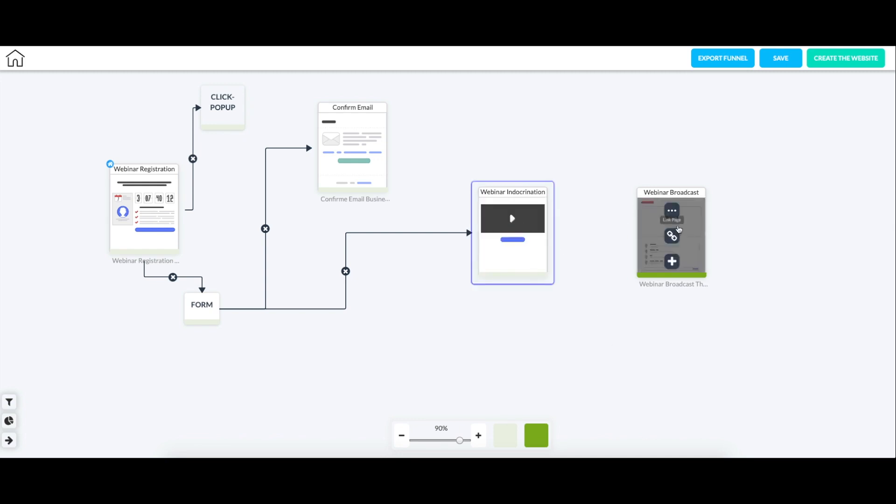
mouse_move(513, 236)
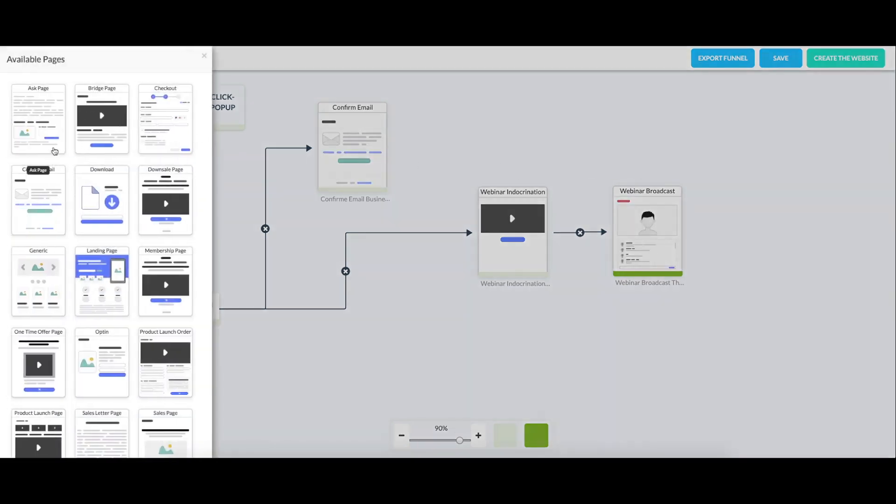
Open the settings of the new Product Launch Order page after Webinar Broadcast
scroll(down, 3)
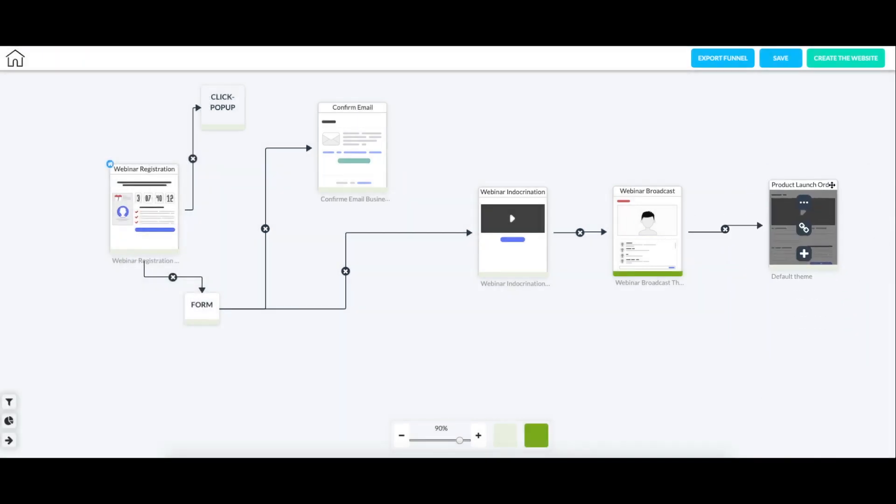
click(803, 224)
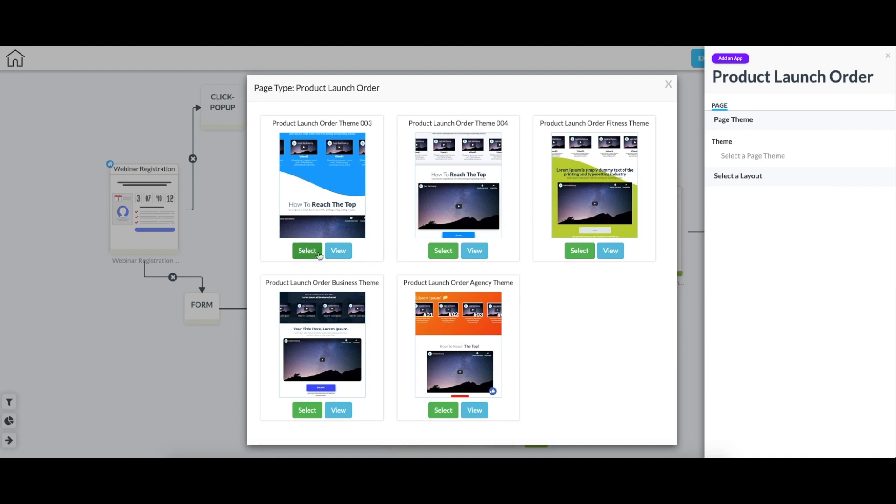
Select Product Launch Order Theme 003 for the new page
click(308, 250)
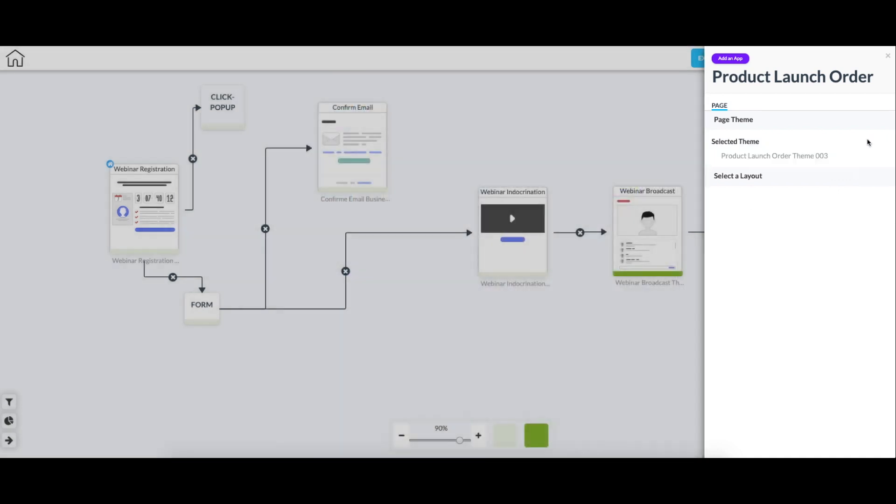
click(730, 58)
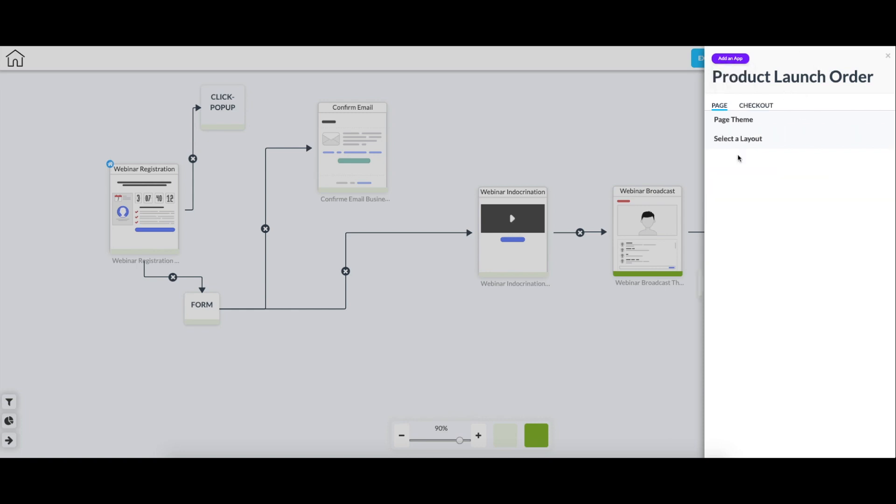
Enter checkout sales title 'sdfsdf' and price 1 for the Product Launch Order page
click(756, 105)
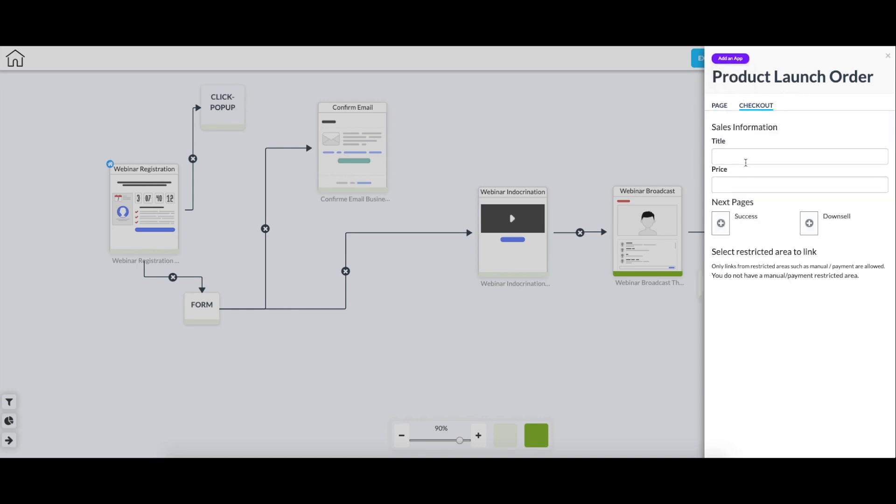
click(800, 156)
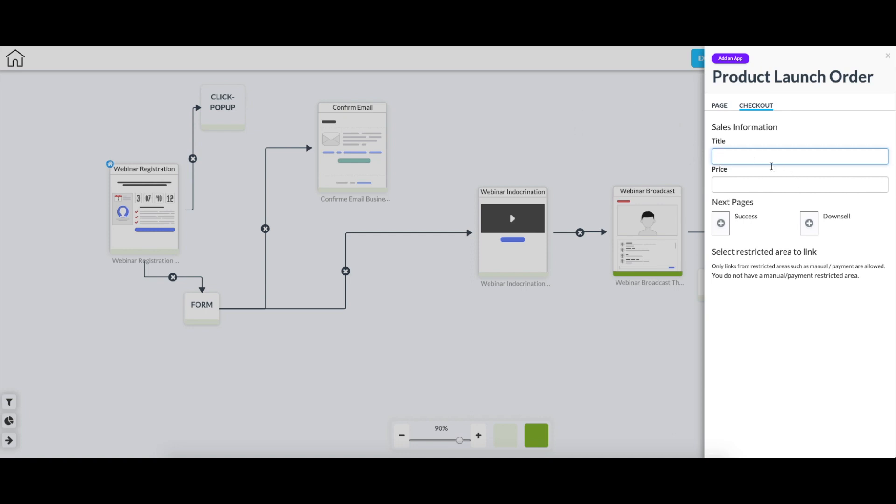
text(sdfsdf)
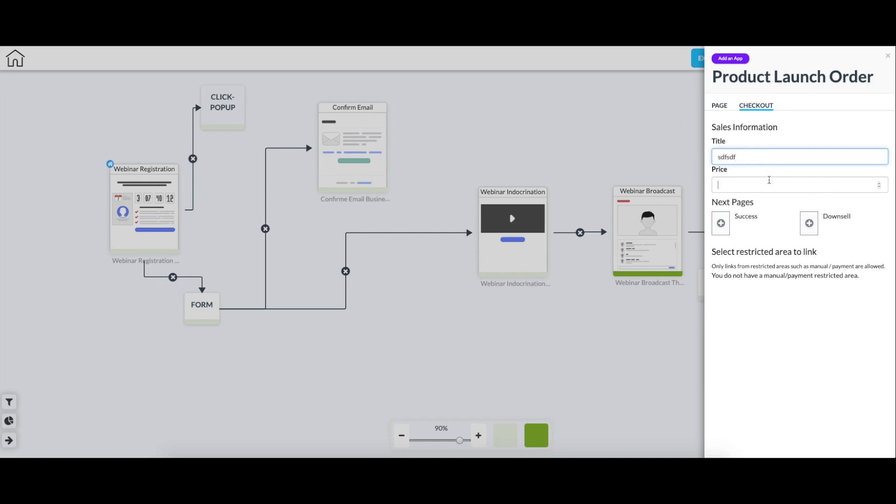
text(1)
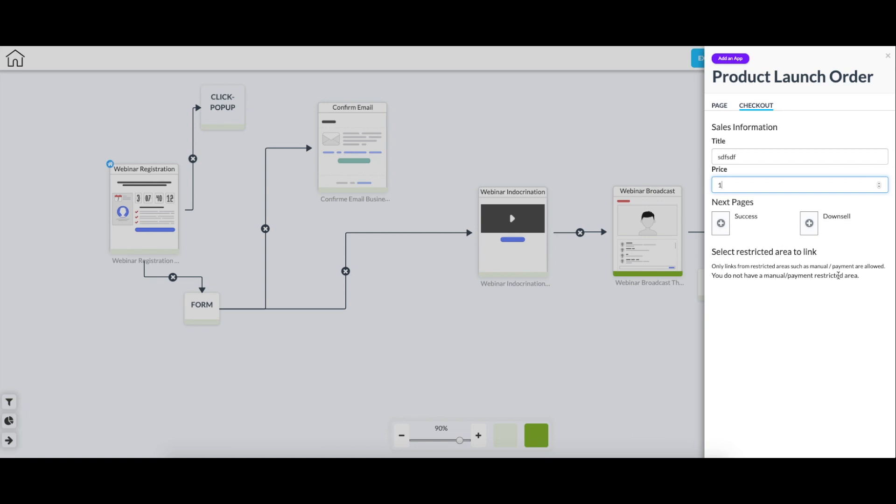
mouse_move(797, 286)
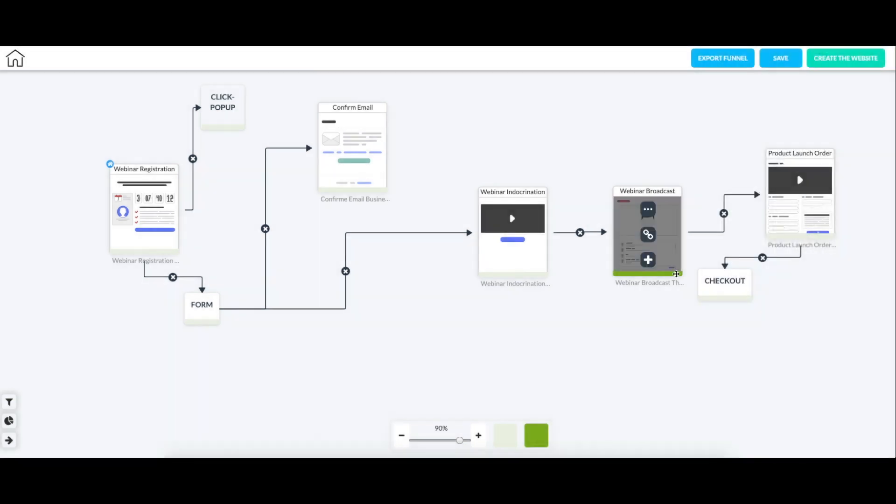
drag(724, 281, 803, 322)
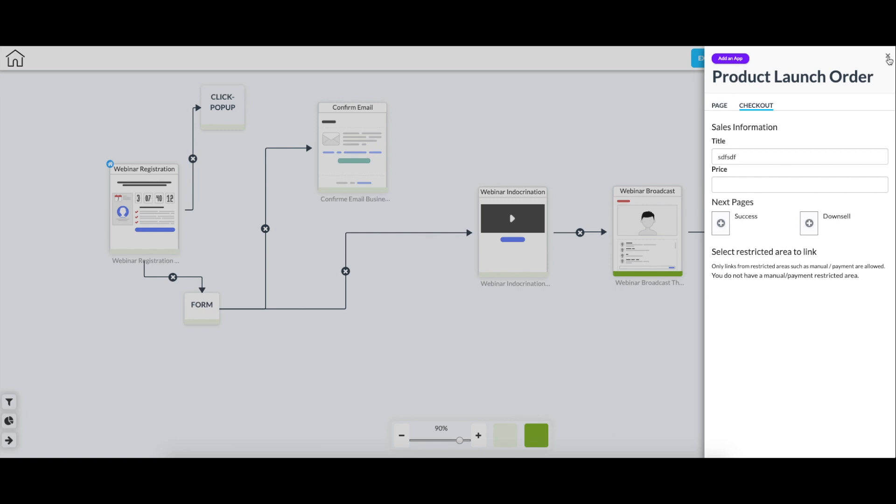
Close the Product Launch Order checkout settings panel
click(889, 59)
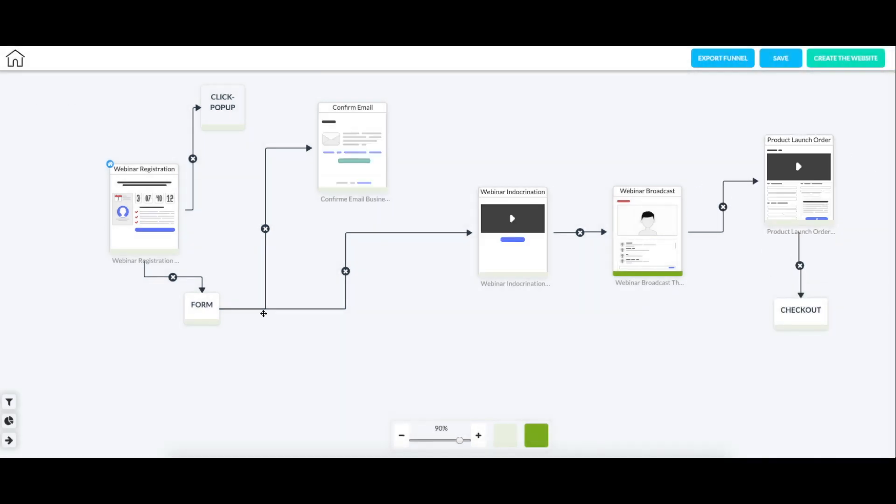
mouse_move(8, 440)
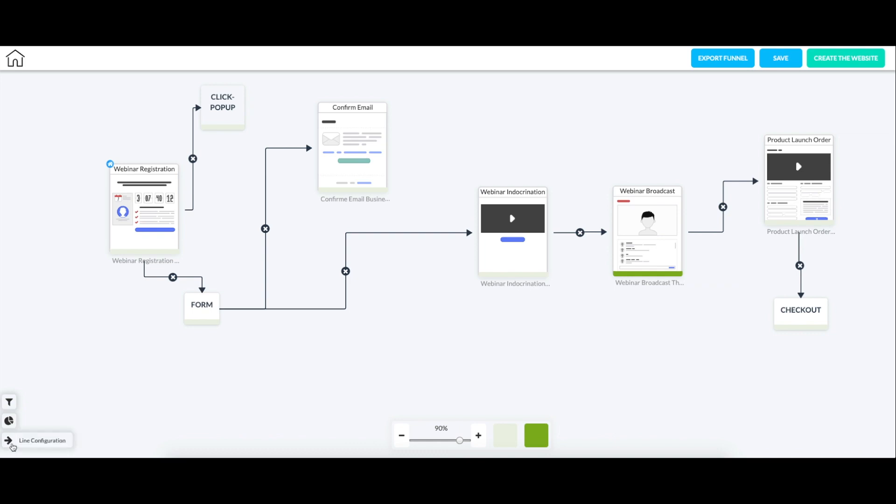
Switch connector lines to straight with an adjusted width, then reopen test 22 from the funnel list
click(9, 440)
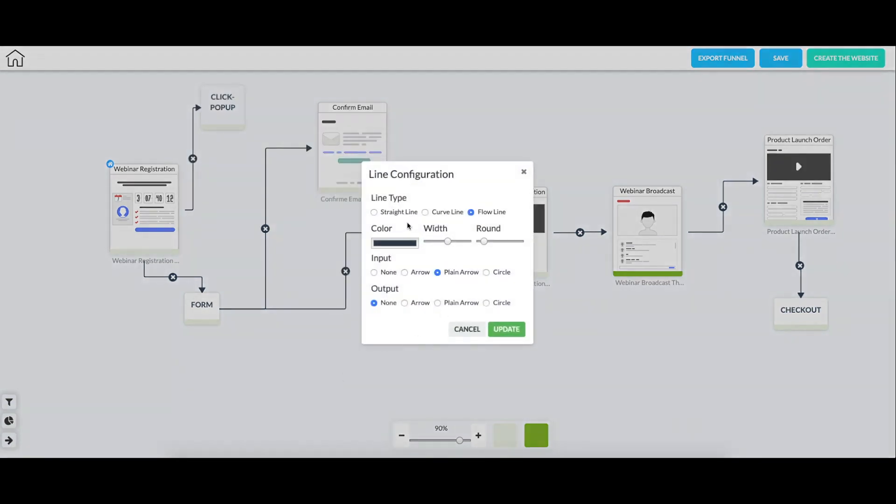
click(425, 212)
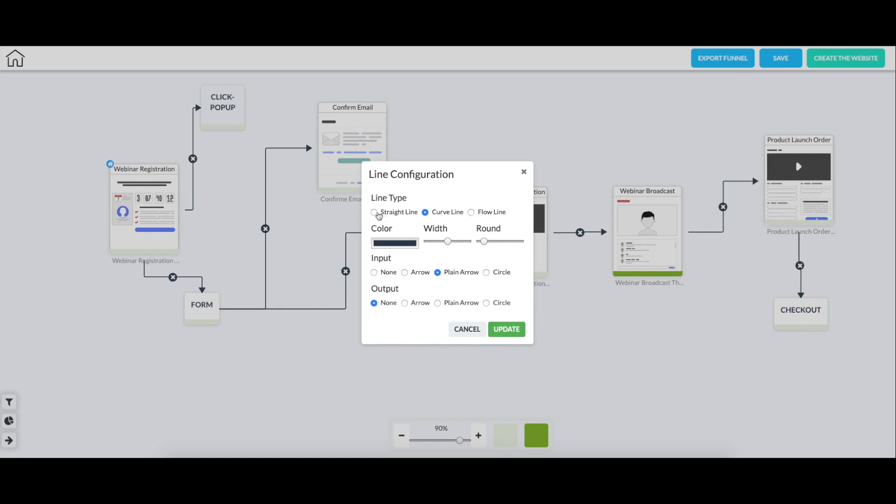
click(374, 214)
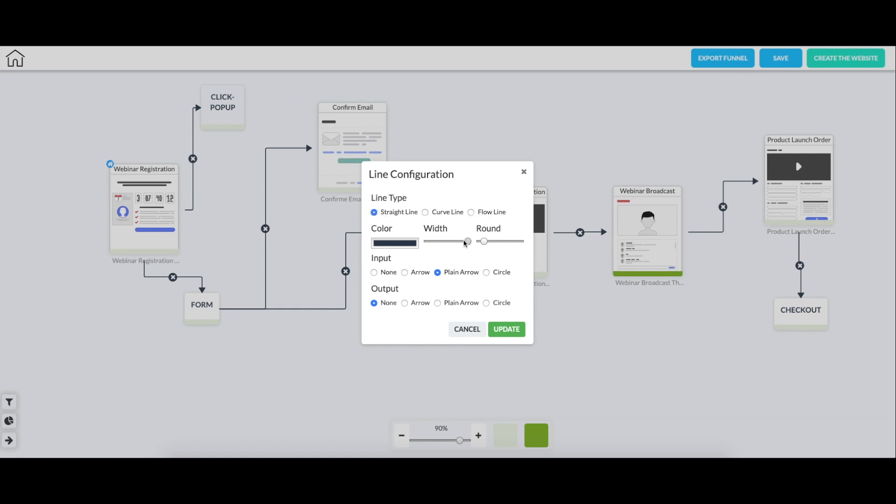
drag(467, 242, 448, 242)
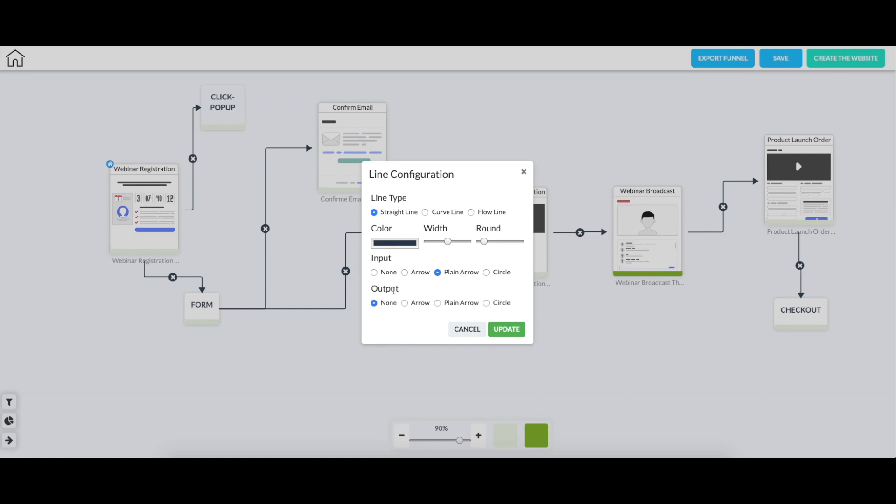
click(505, 329)
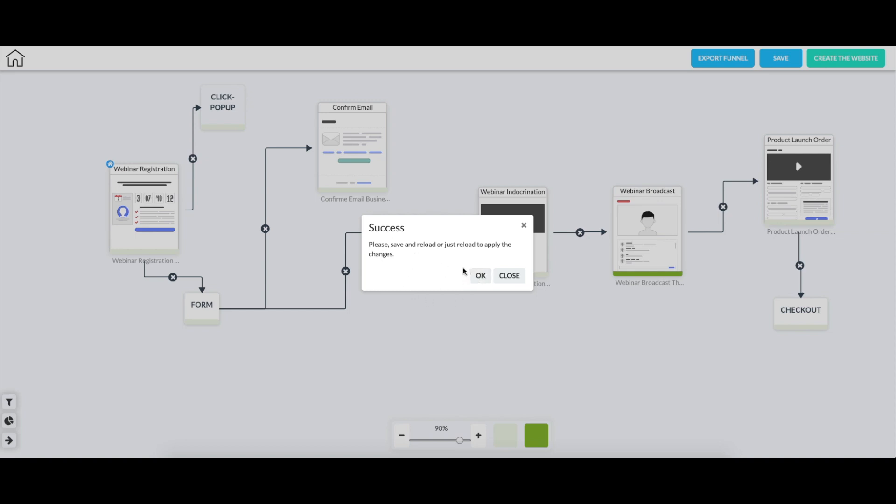
click(481, 275)
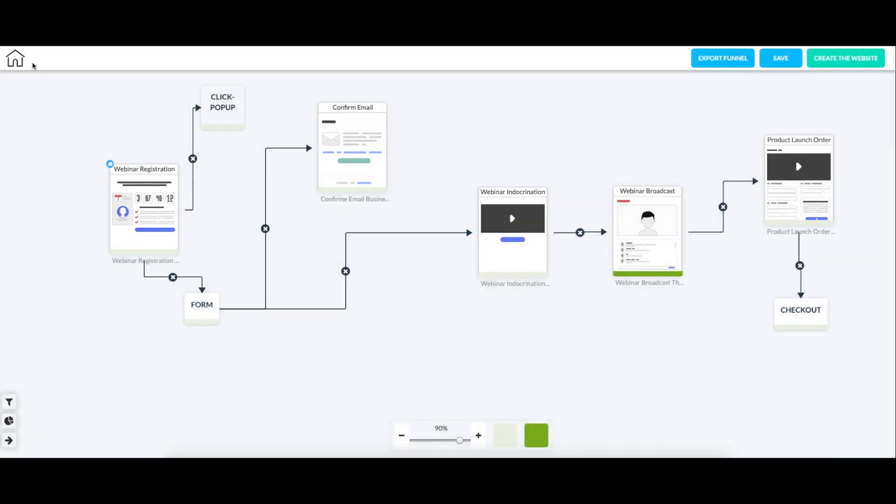
click(15, 58)
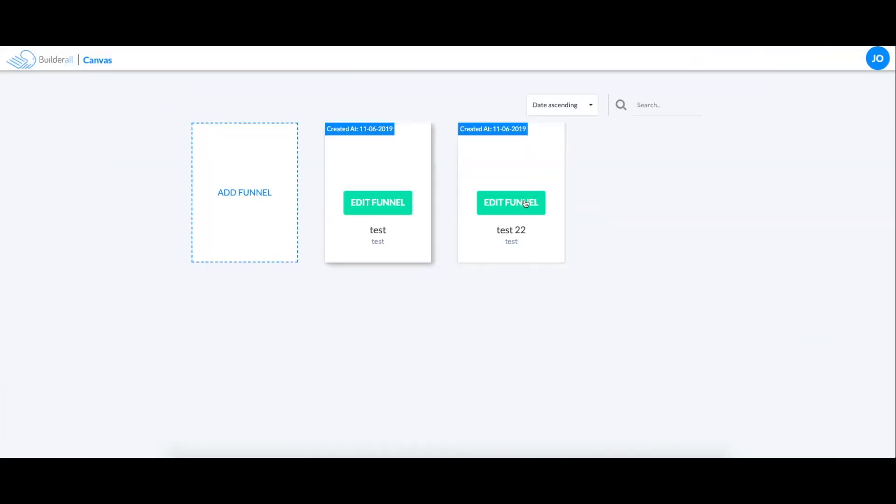
click(510, 203)
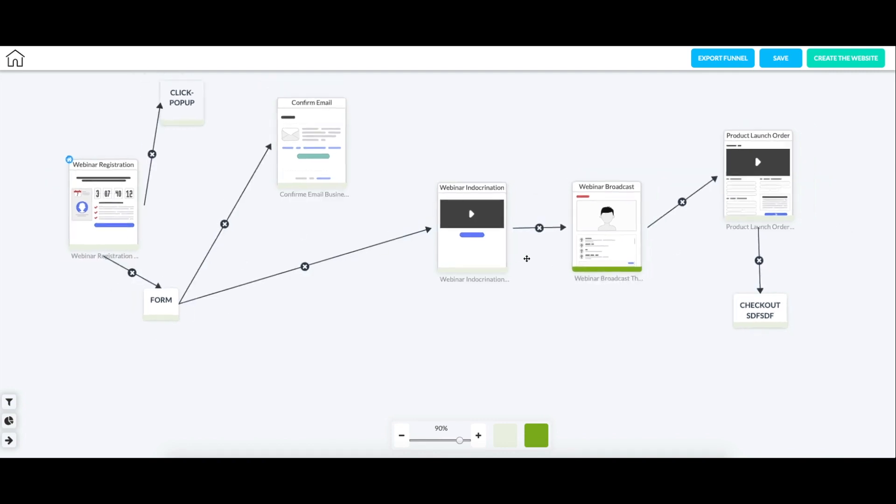
mouse_move(286, 283)
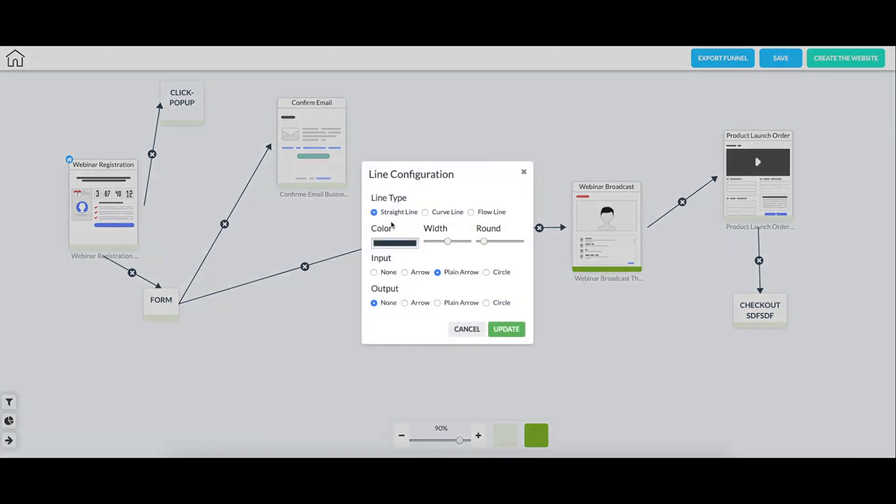
Apply curved red connector lines with an arrow input to the funnel
click(425, 212)
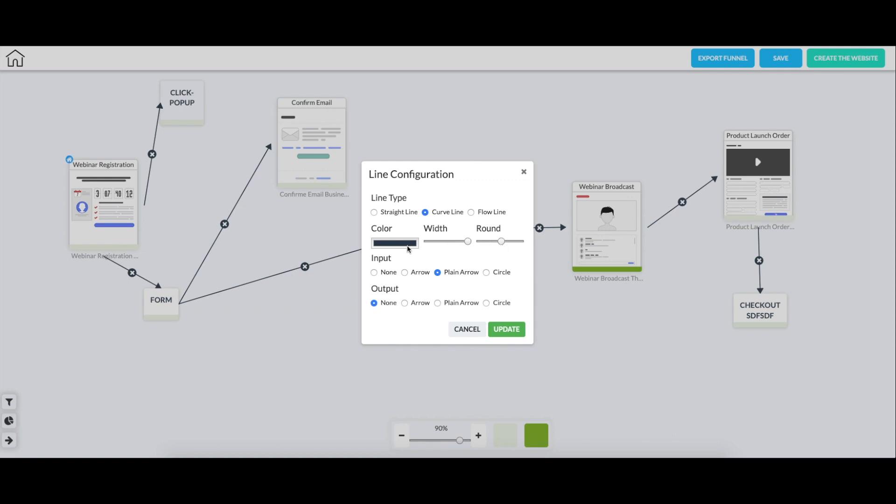
click(394, 242)
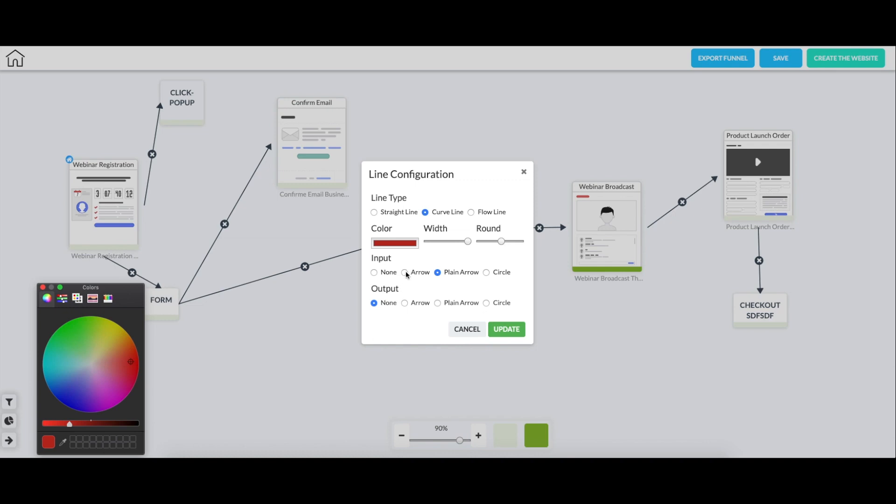
click(405, 272)
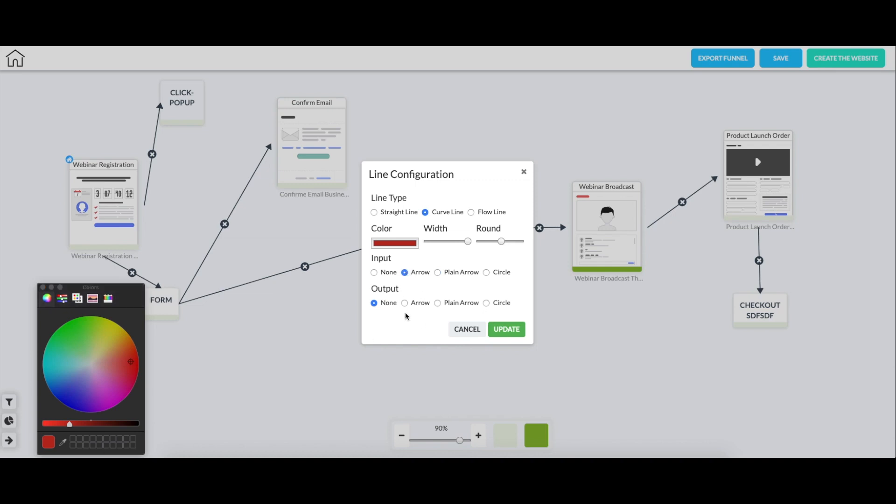
mouse_move(488, 309)
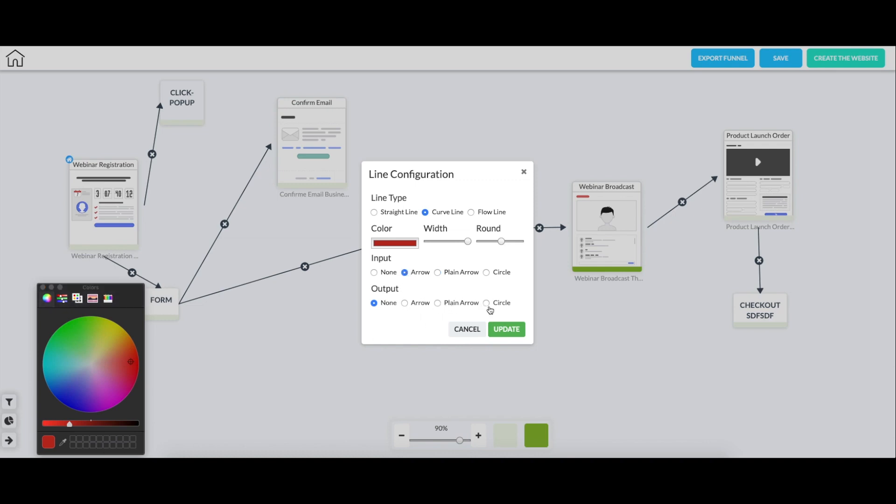
click(505, 329)
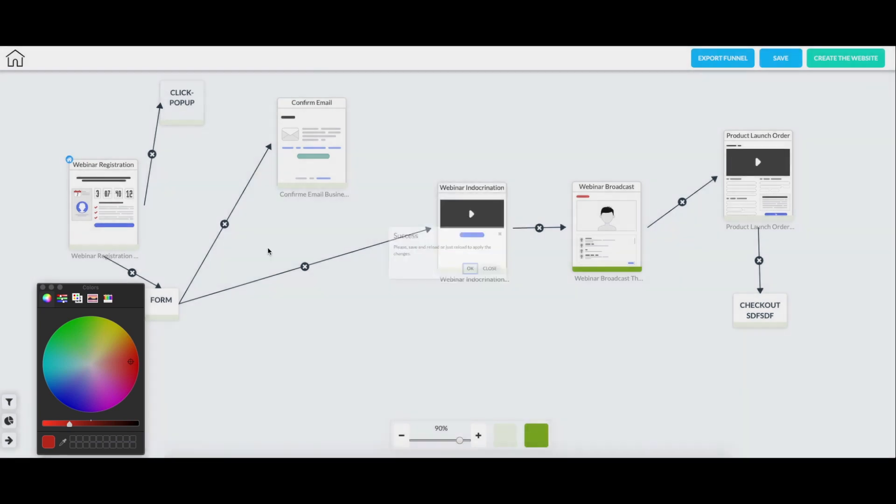
click(780, 58)
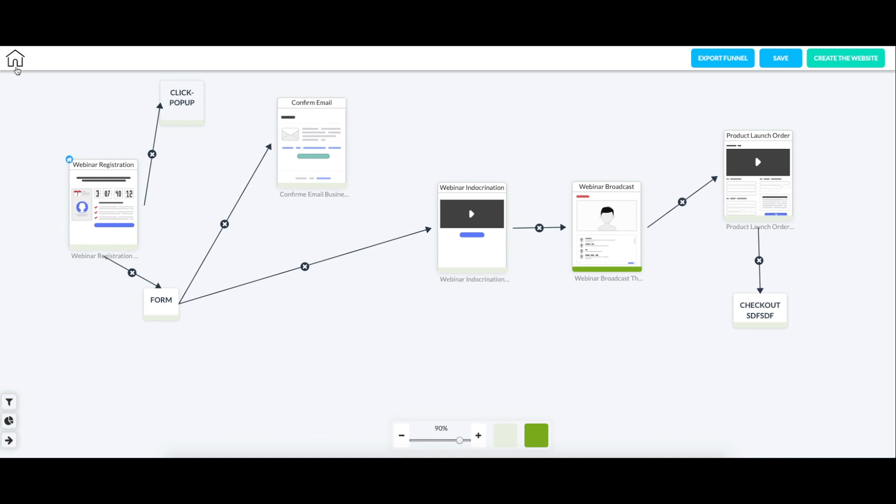
Reopen test 22 from the funnel list and save it
click(15, 57)
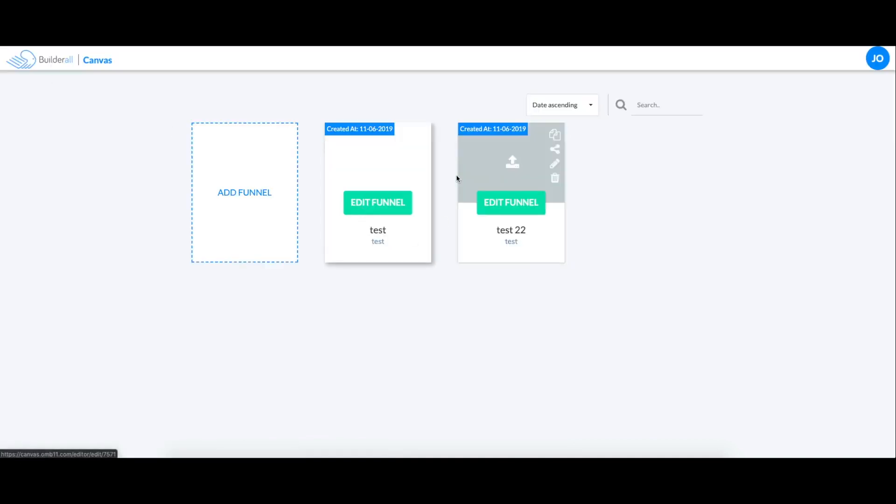
mouse_move(510, 203)
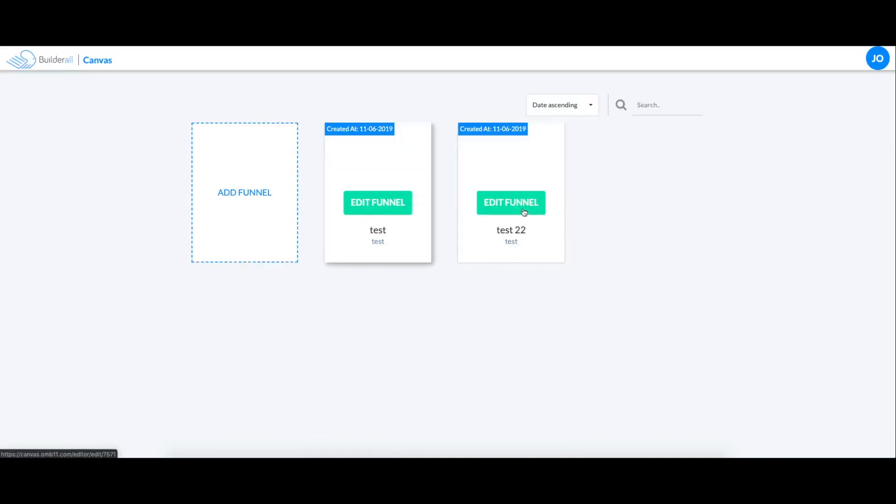
click(510, 202)
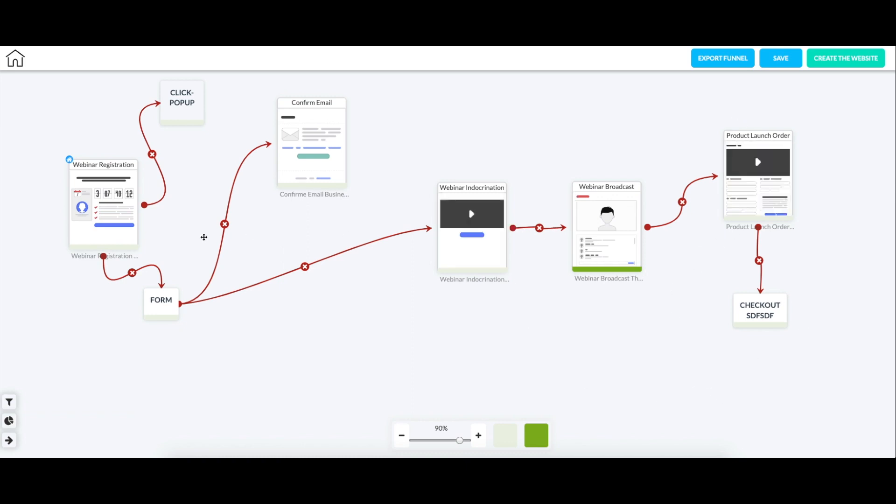
mouse_move(847, 119)
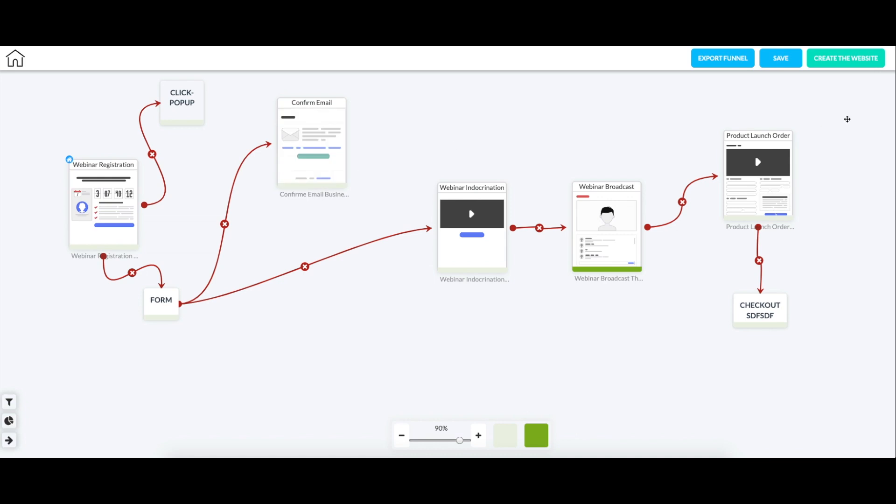
click(780, 58)
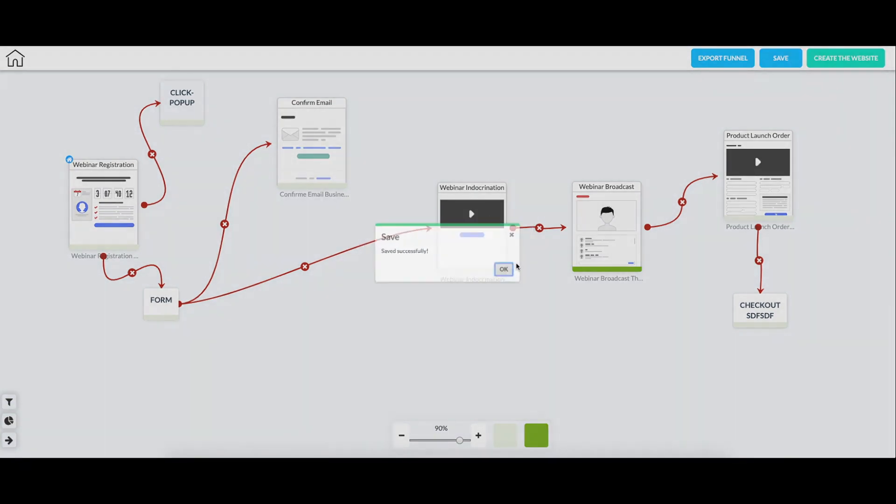
click(503, 269)
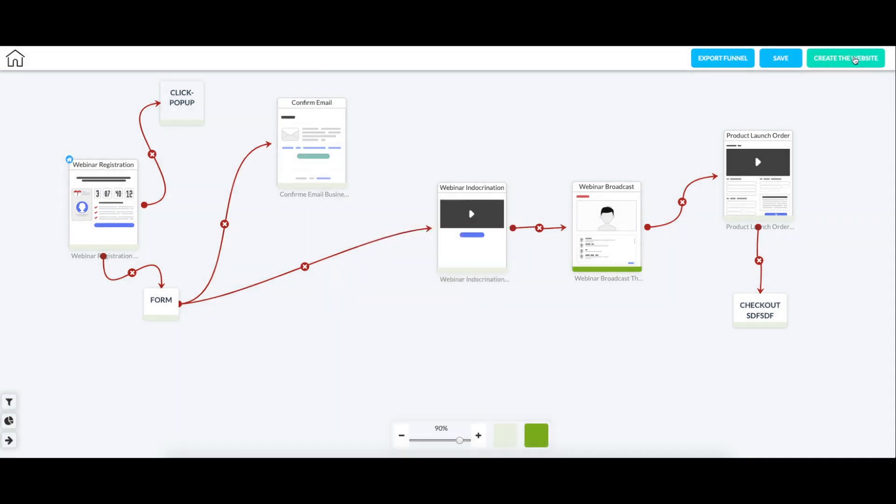
Create a website named 'tutorial for canvas' from the test 22 funnel
click(846, 58)
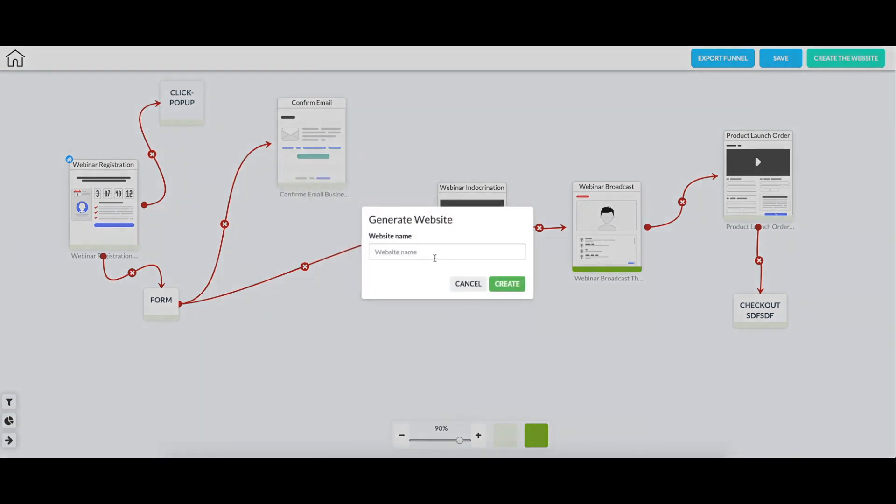
click(447, 252)
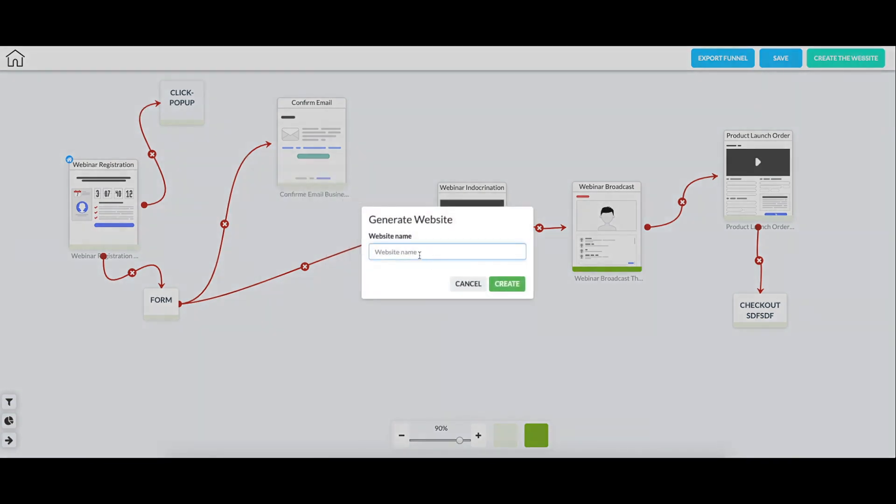
text(tutir)
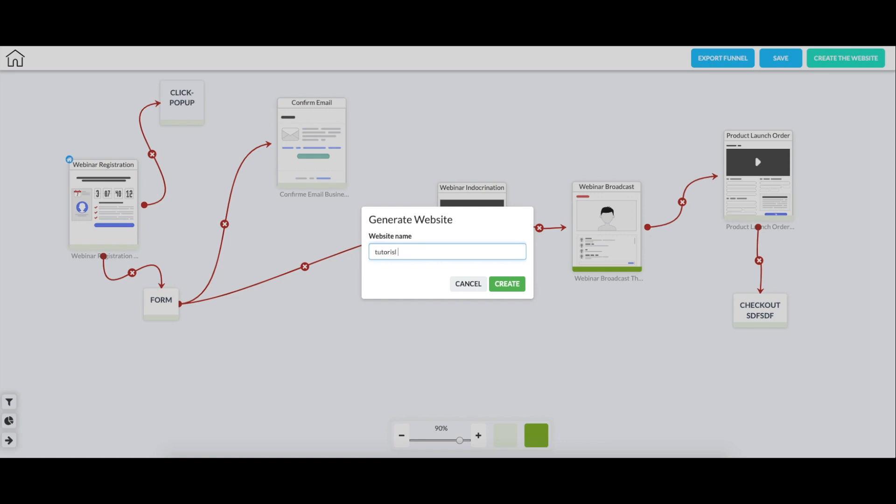
text(tutorial fo)
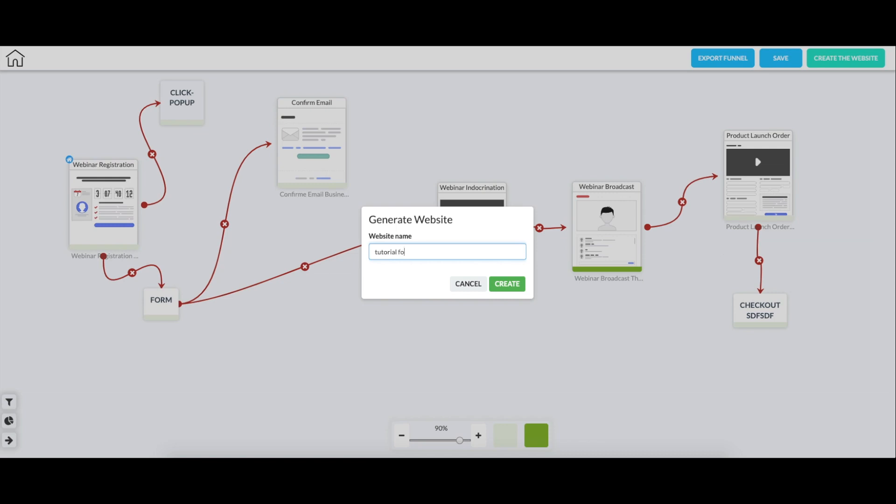
text(r canvas)
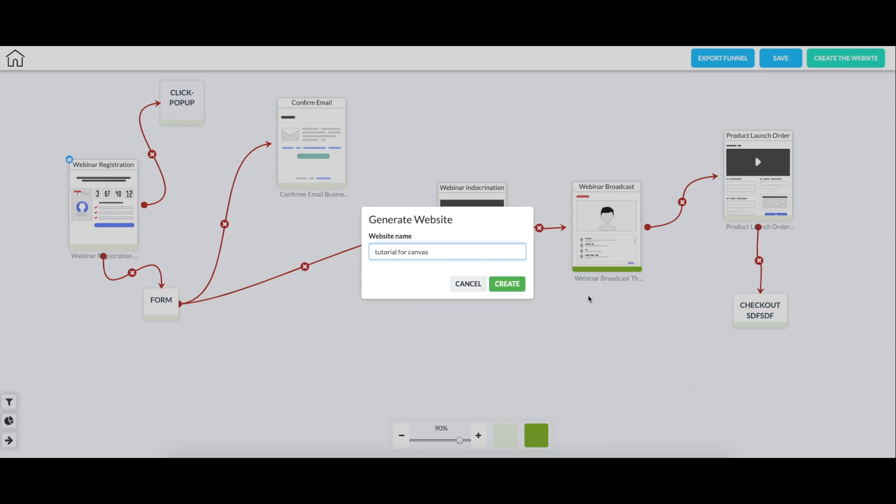
click(506, 283)
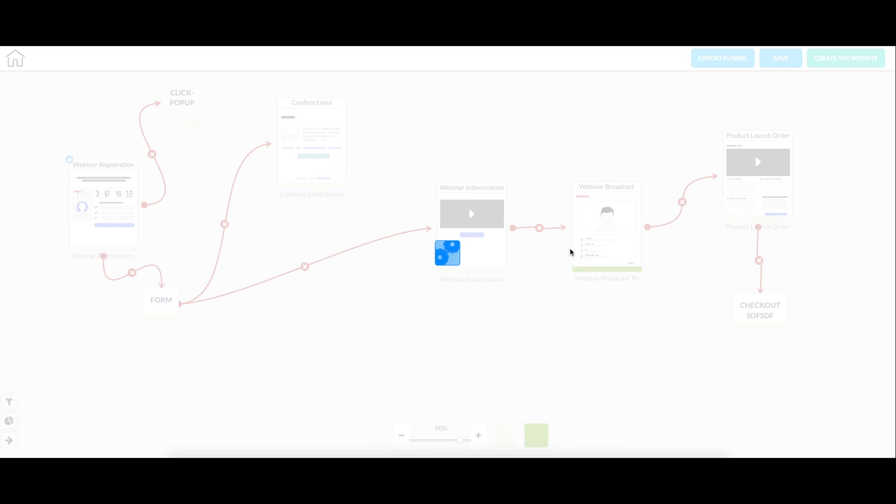
Open My sites under the Drag and Drop Pixel Perfect builder
click(846, 58)
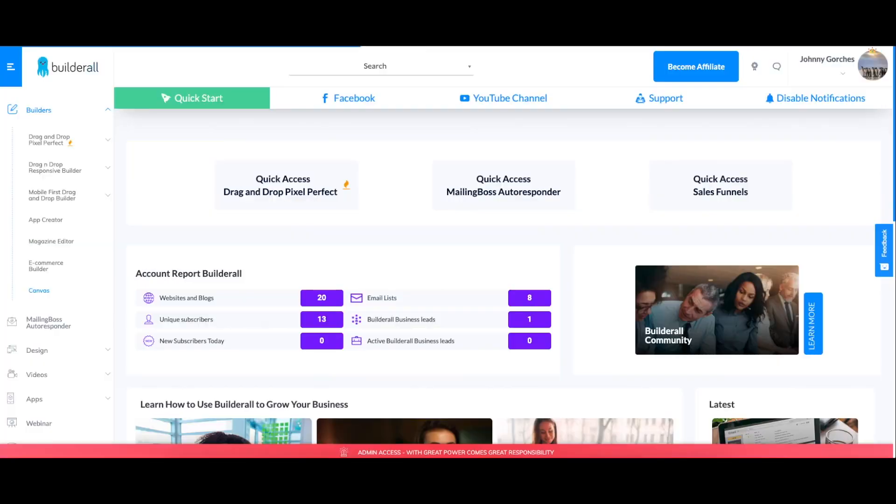
click(52, 140)
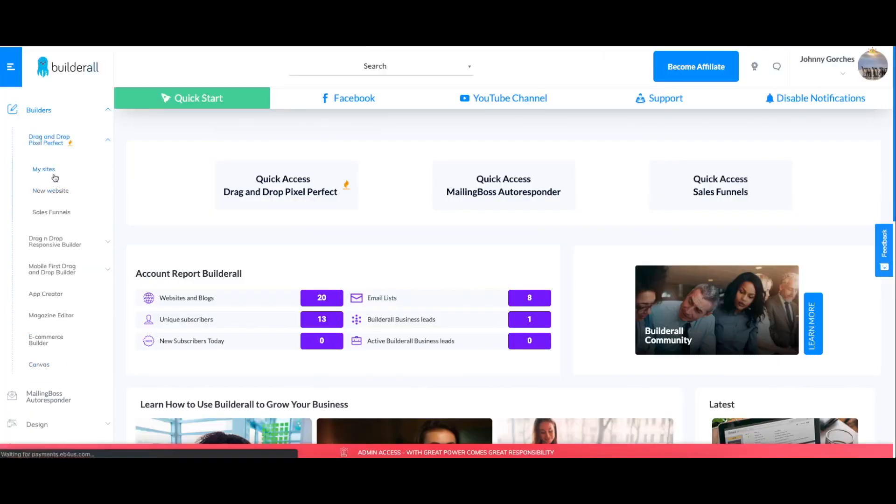
click(503, 185)
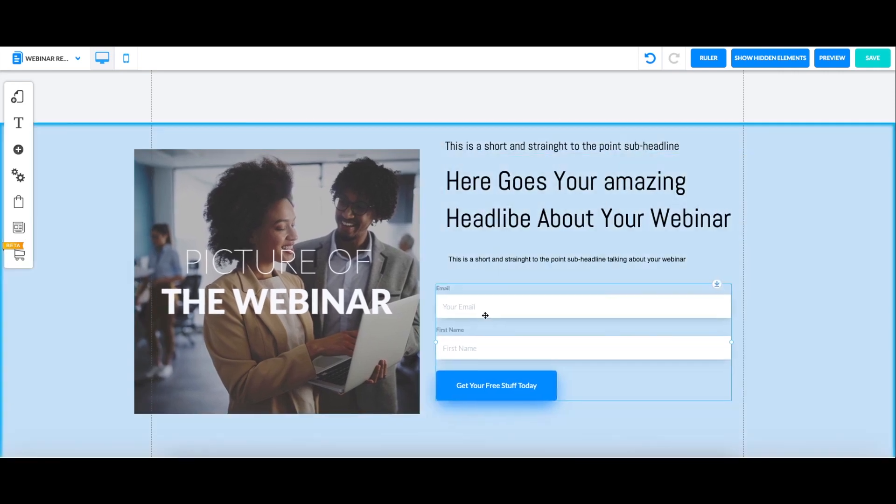
click(580, 200)
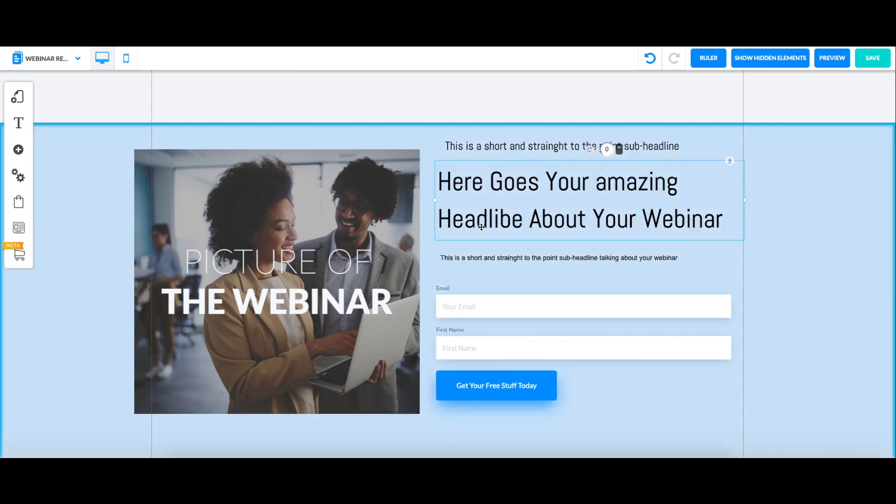
click(550, 146)
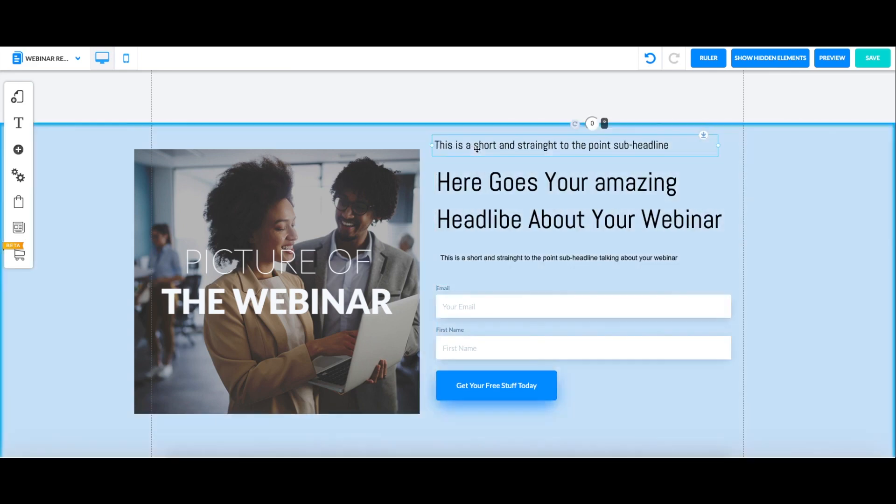